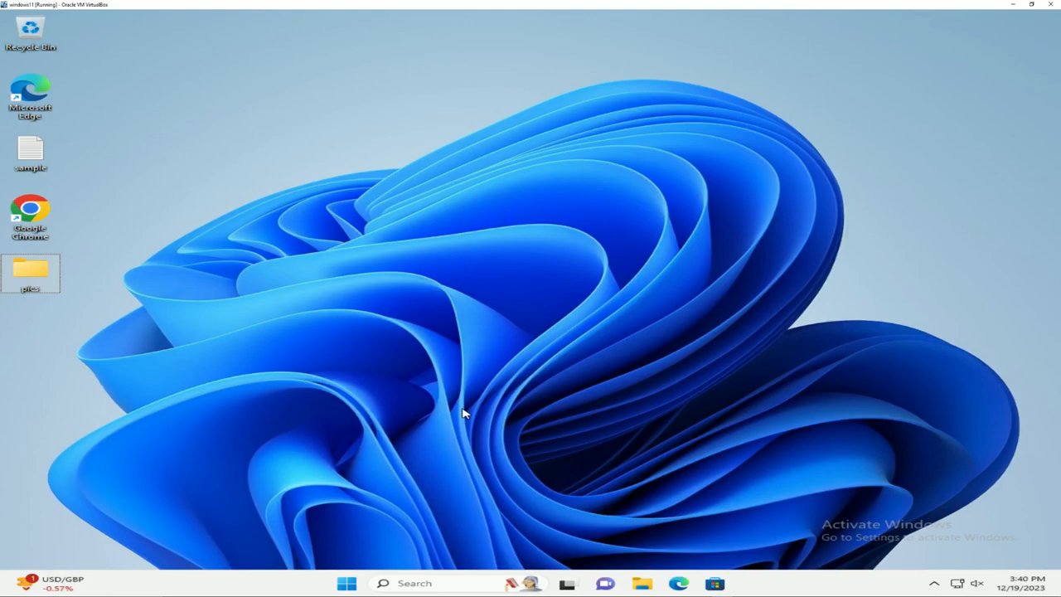
mouse_move(462, 418)
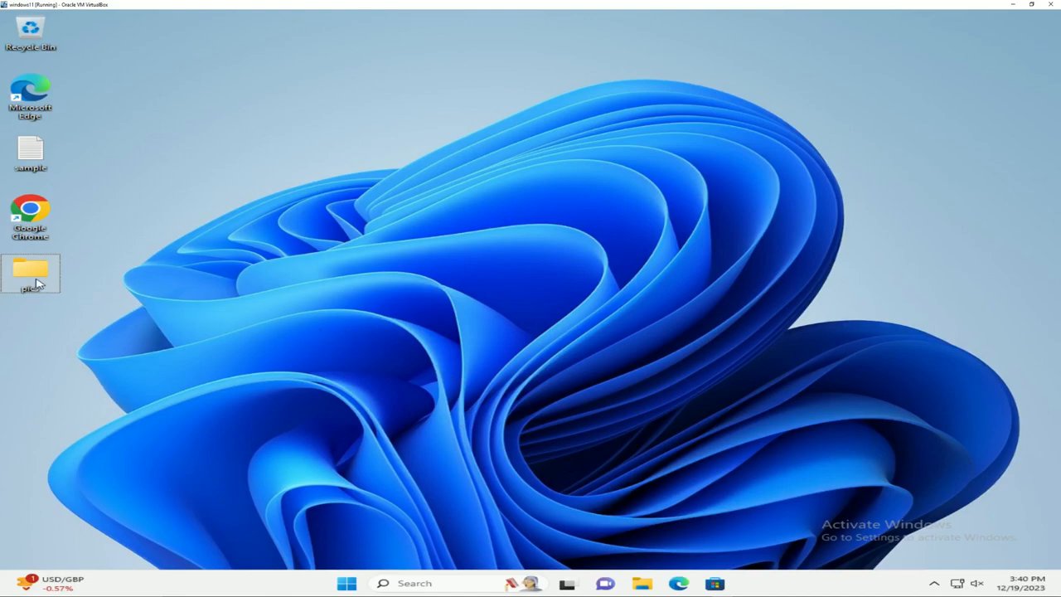
View the MikeTyson image from the pics folder in its default viewer, then close both windows.
double_click(30, 273)
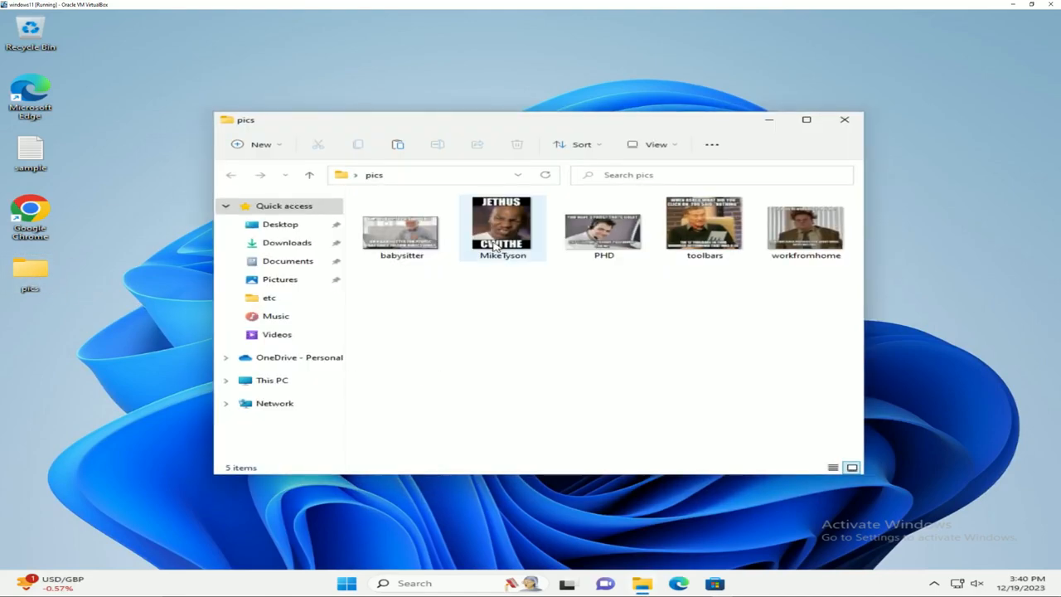
double_click(501, 223)
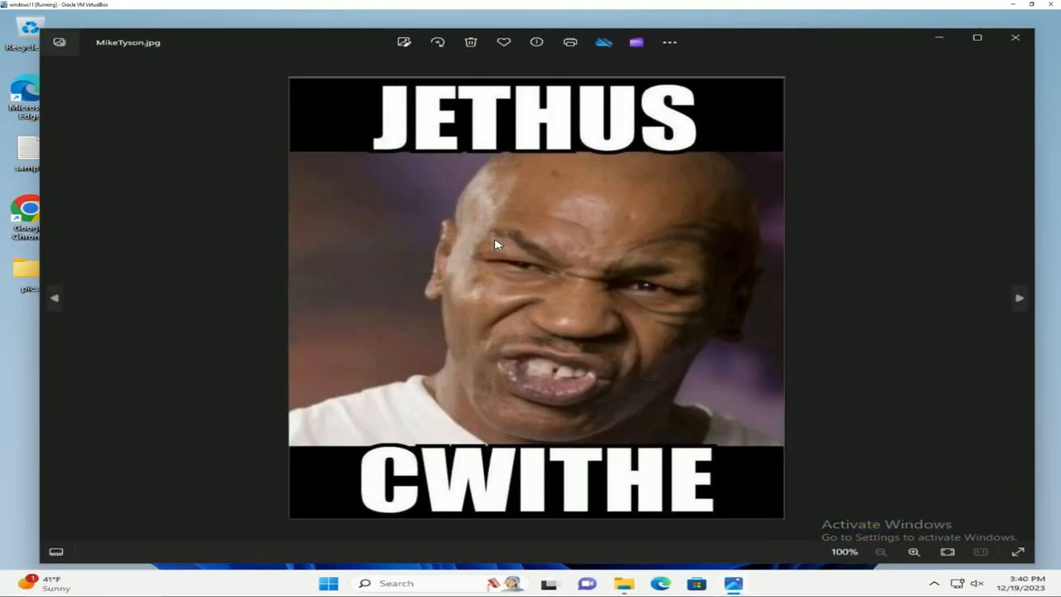
mouse_move(430, 228)
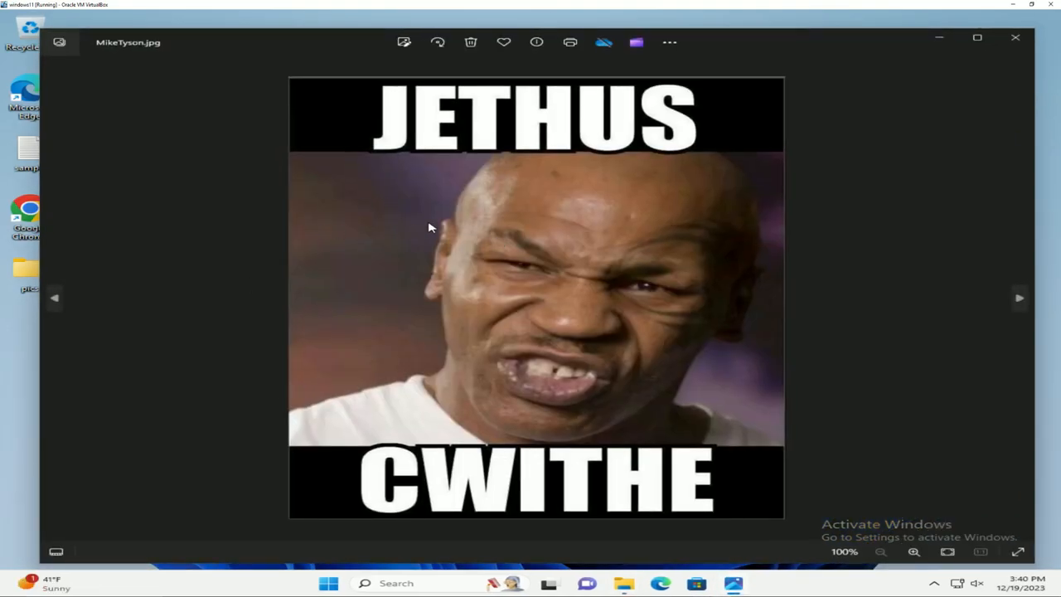
left_click(1020, 299)
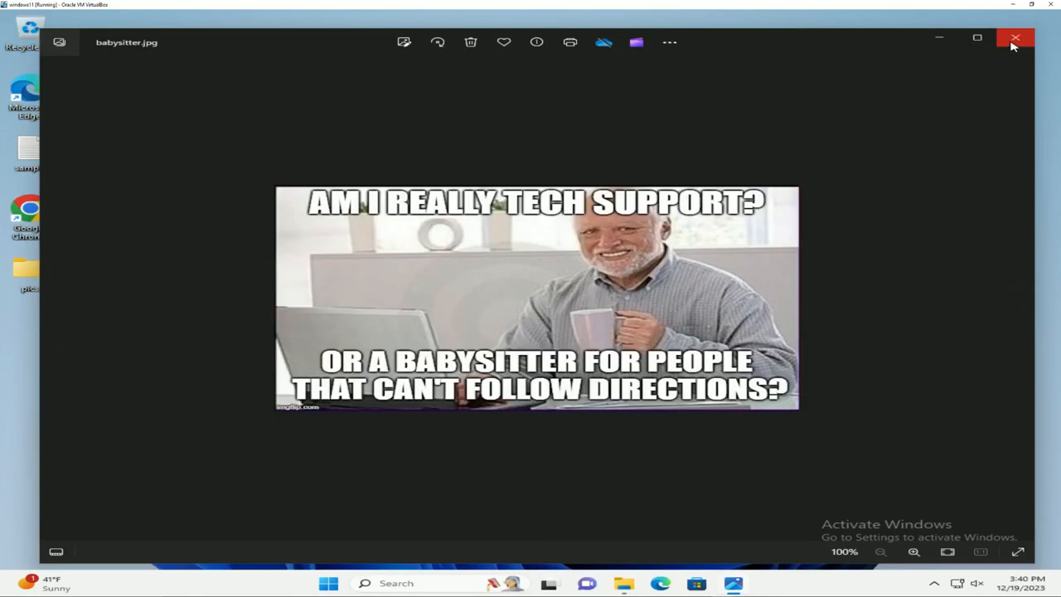
left_click(1015, 38)
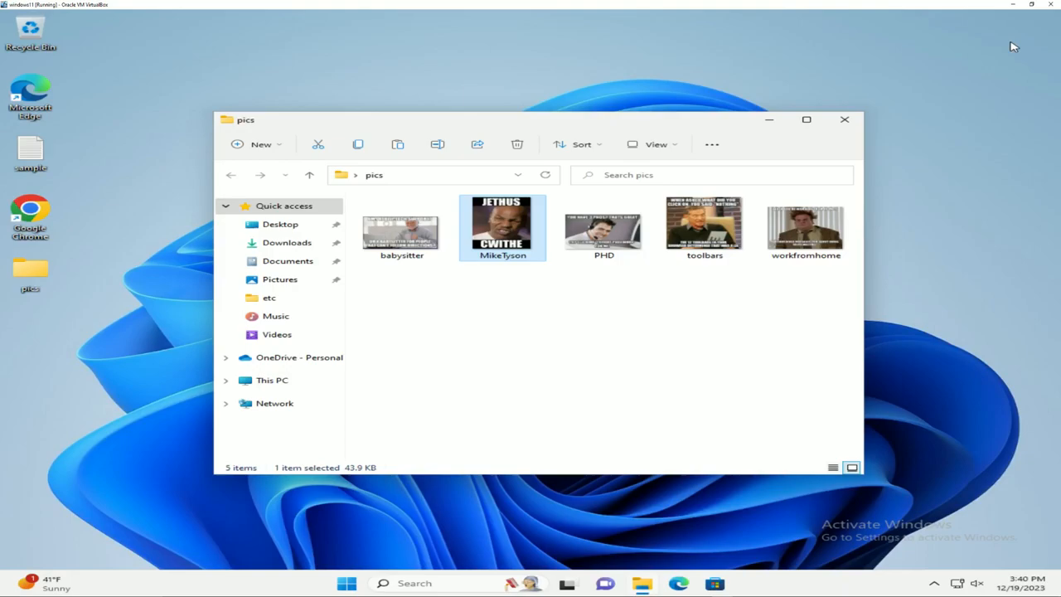
left_click(844, 119)
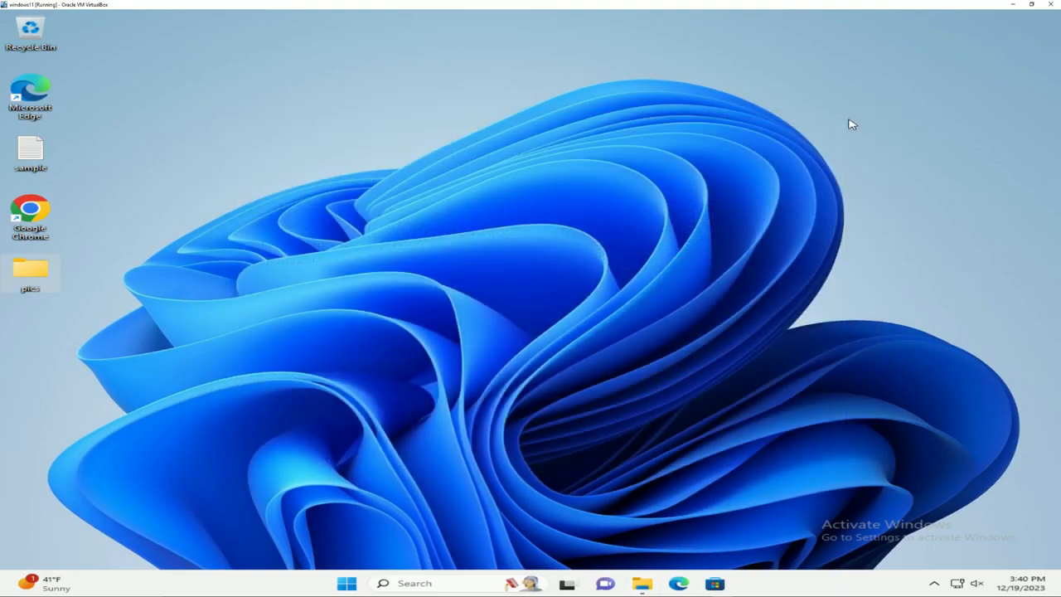
mouse_move(195, 253)
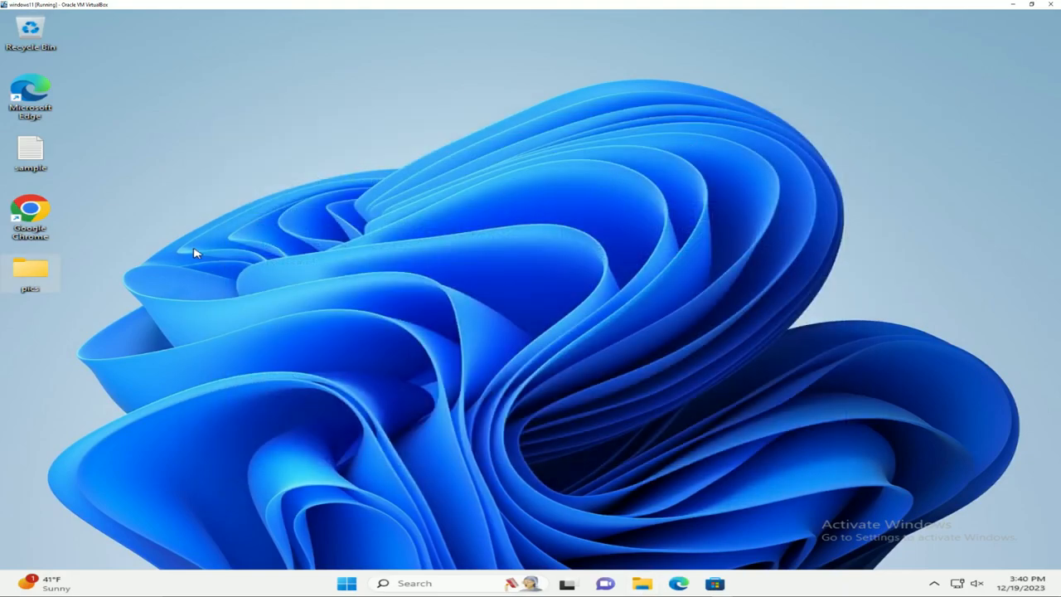
mouse_move(99, 276)
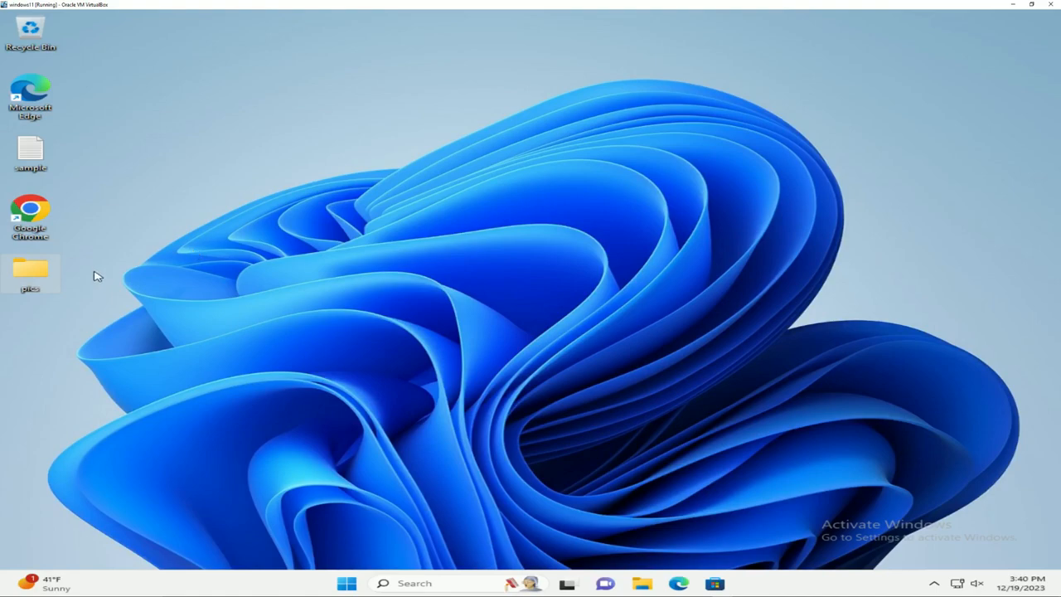
mouse_move(95, 255)
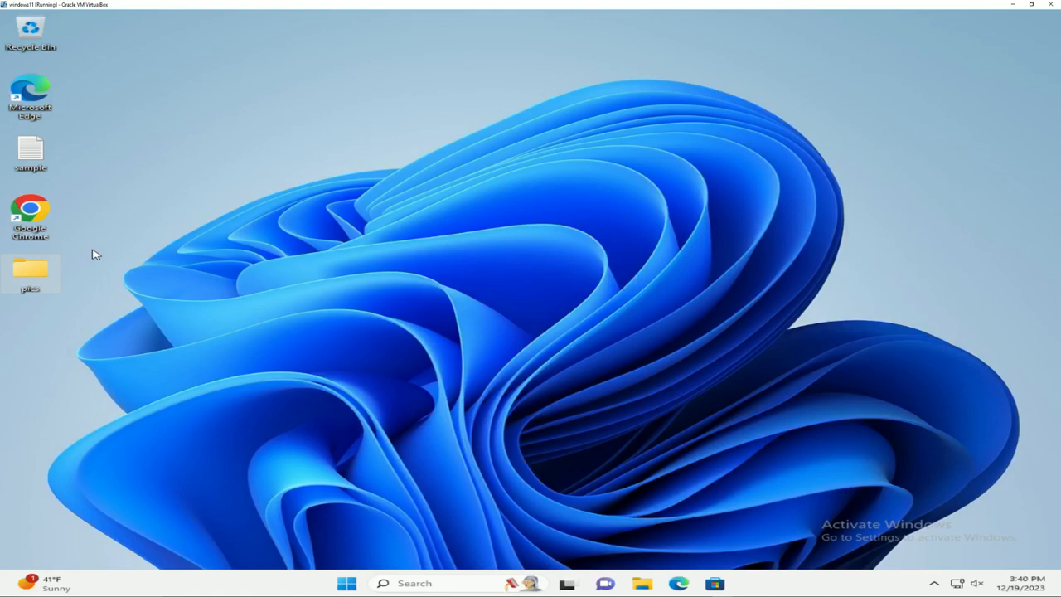
mouse_move(187, 267)
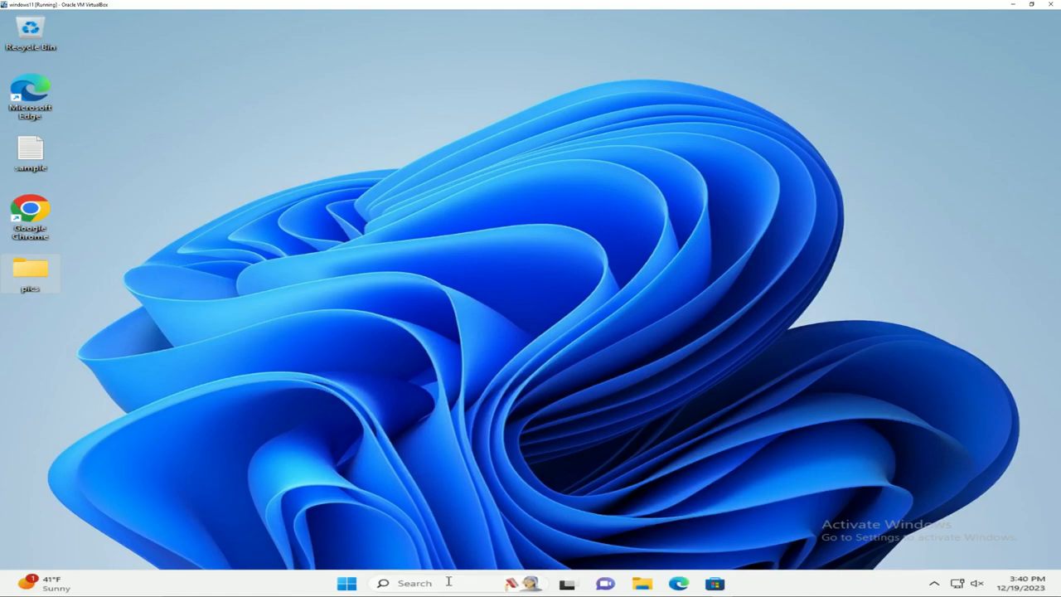
Launch Registry Editor by searching 'regedit' and approving the User Account Control prompt.
left_click(415, 583)
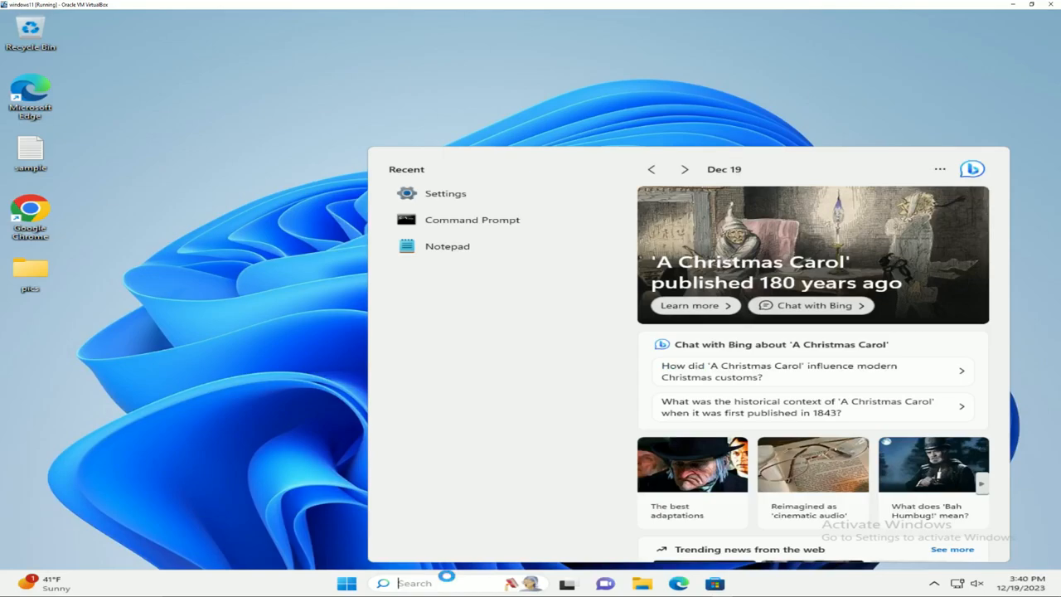
type("regedit")
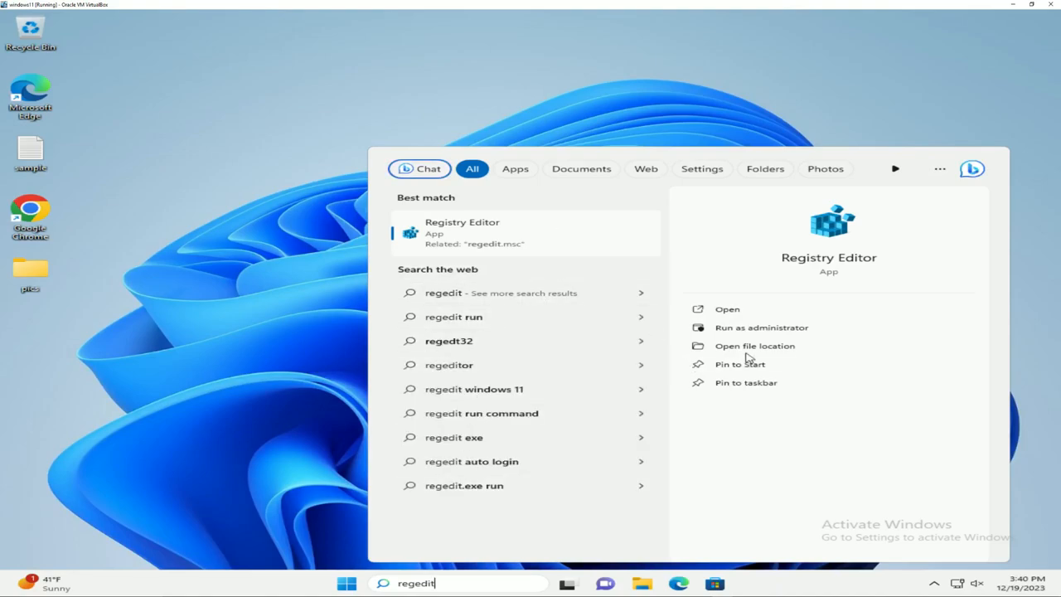
left_click(761, 327)
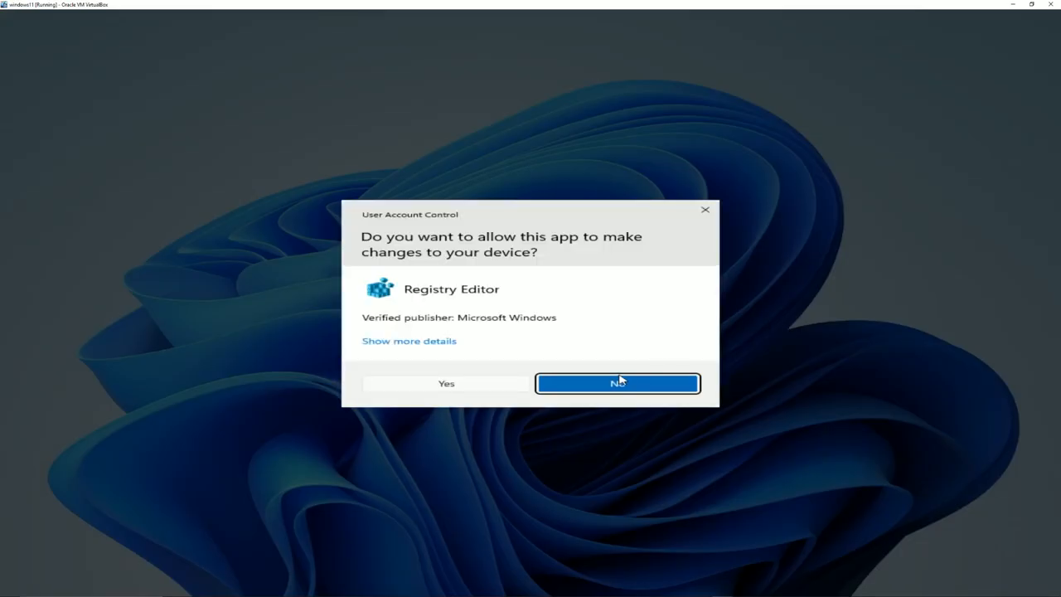
left_click(445, 383)
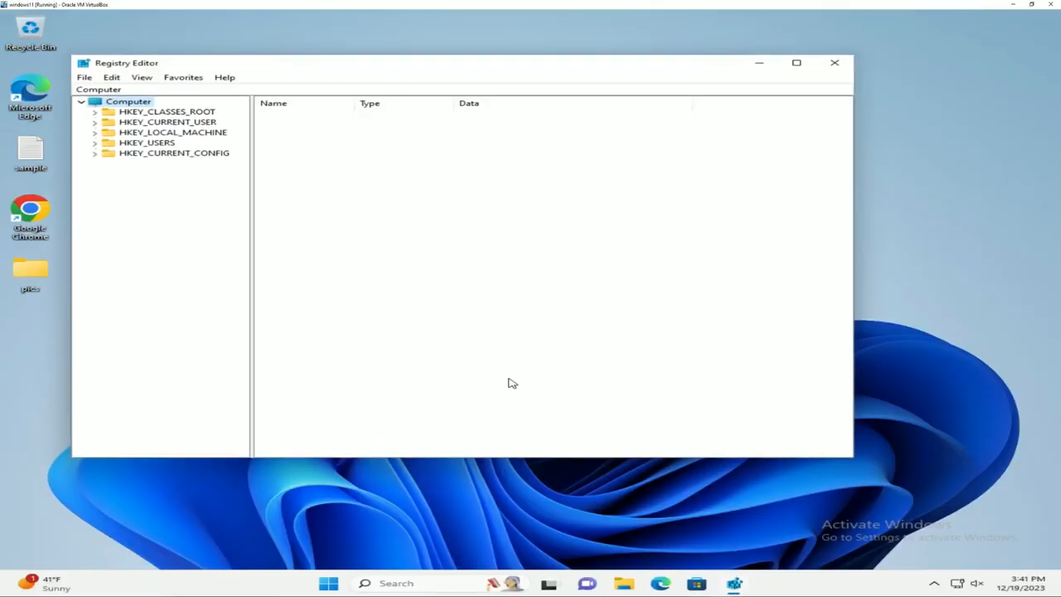
mouse_move(536, 393)
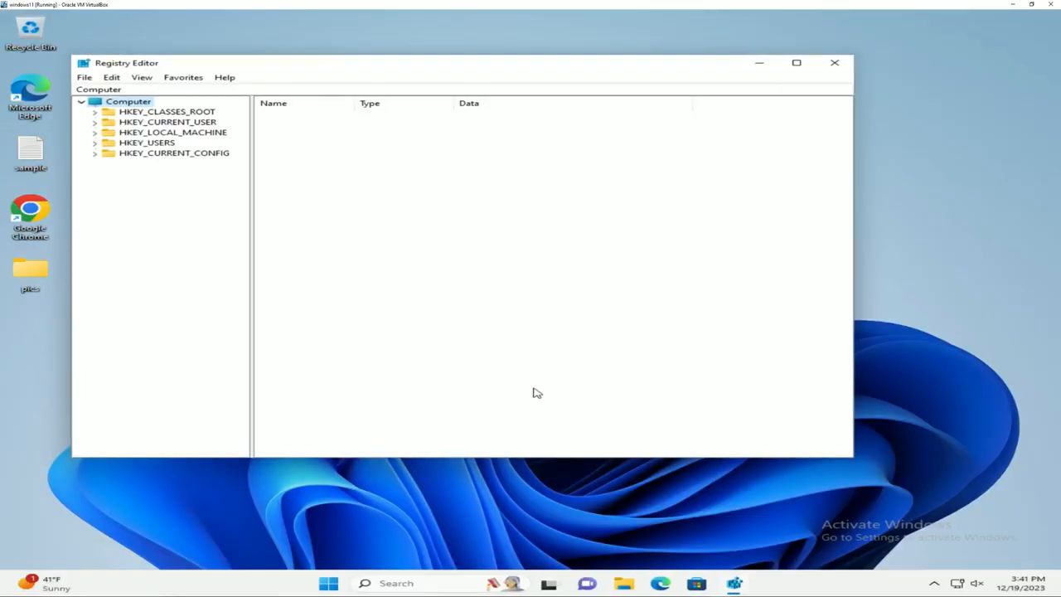
mouse_move(170, 231)
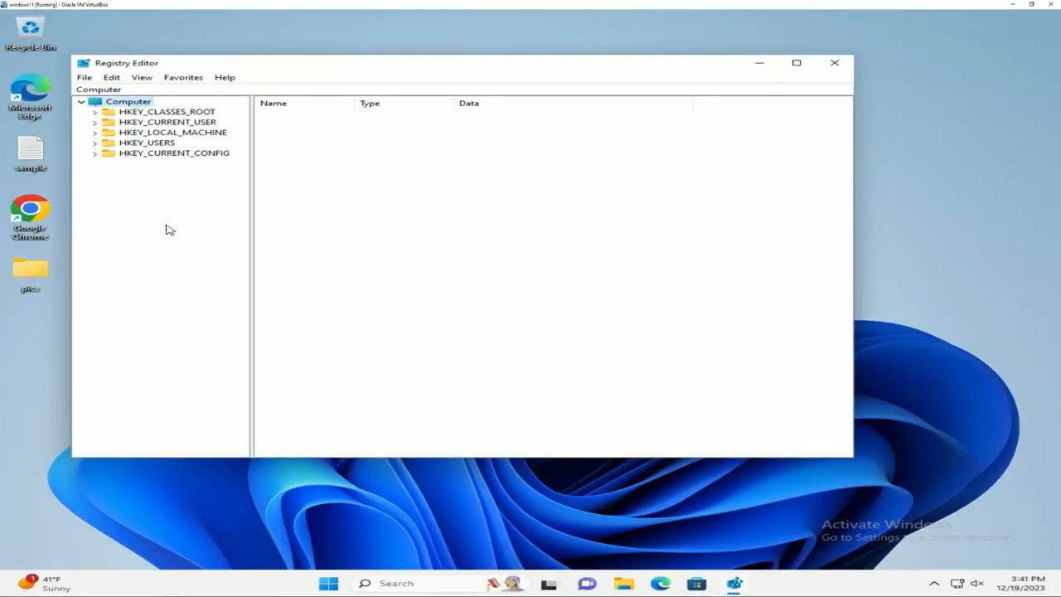
Browse HKEY_LOCAL_MACHINE\SOFTWARE down to Windows Photo Viewer\Capabilities\FileAssociations.
left_click(96, 133)
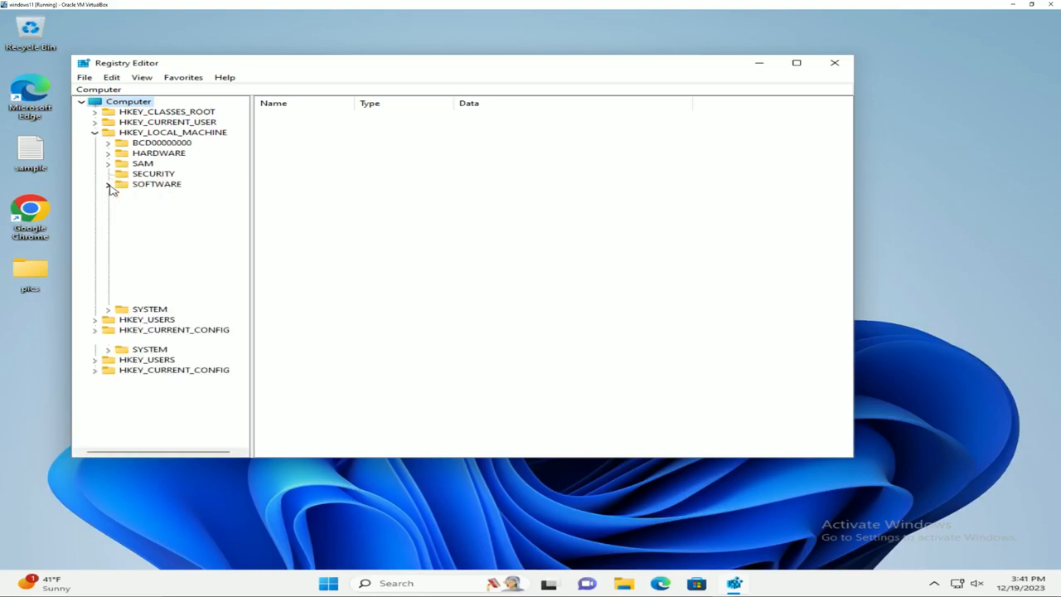
left_click(108, 184)
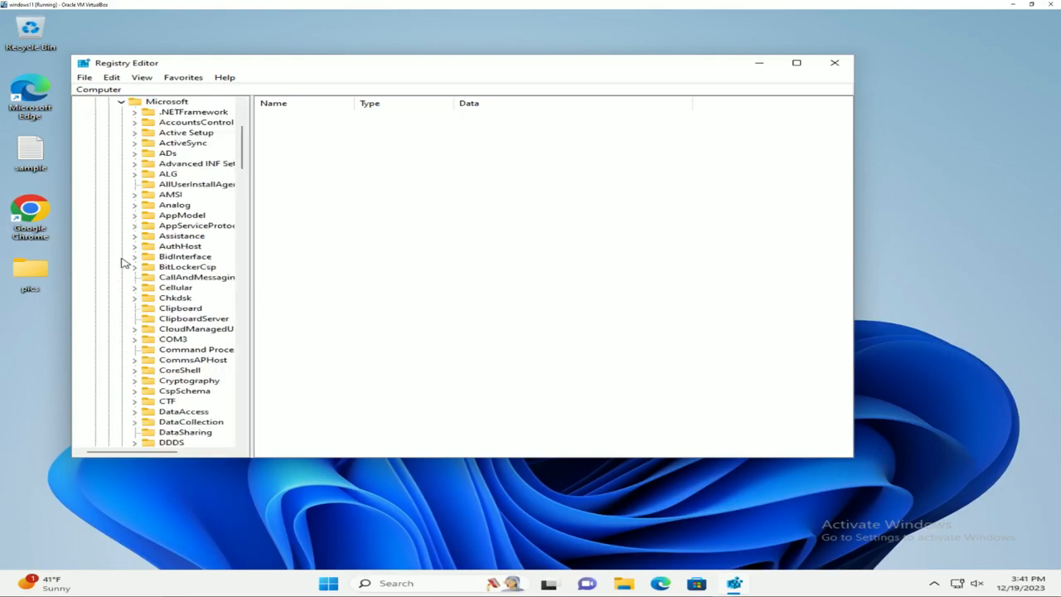
scroll("down", 3)
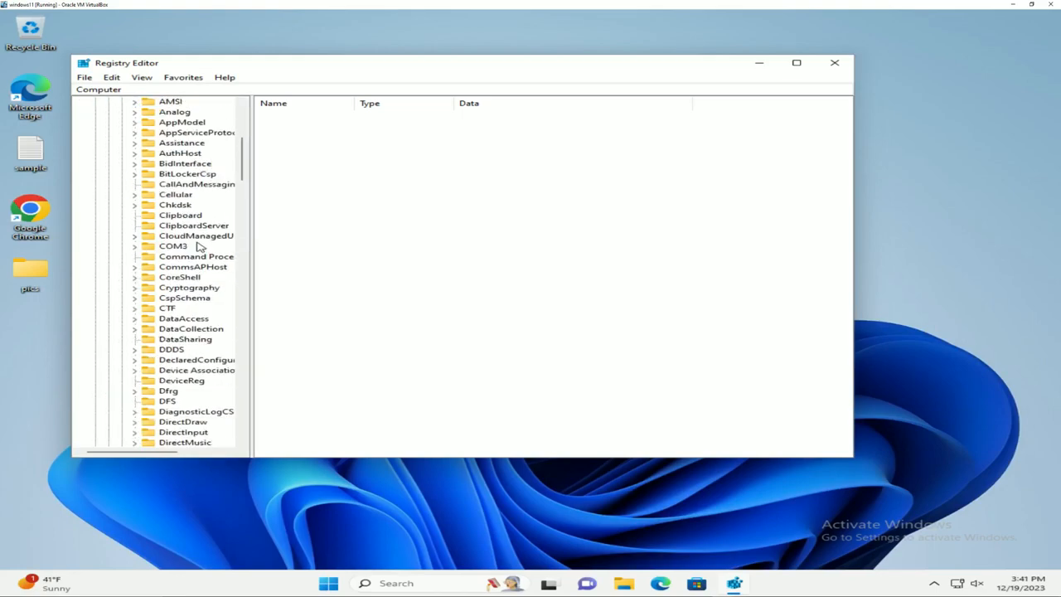
scroll("down", 3)
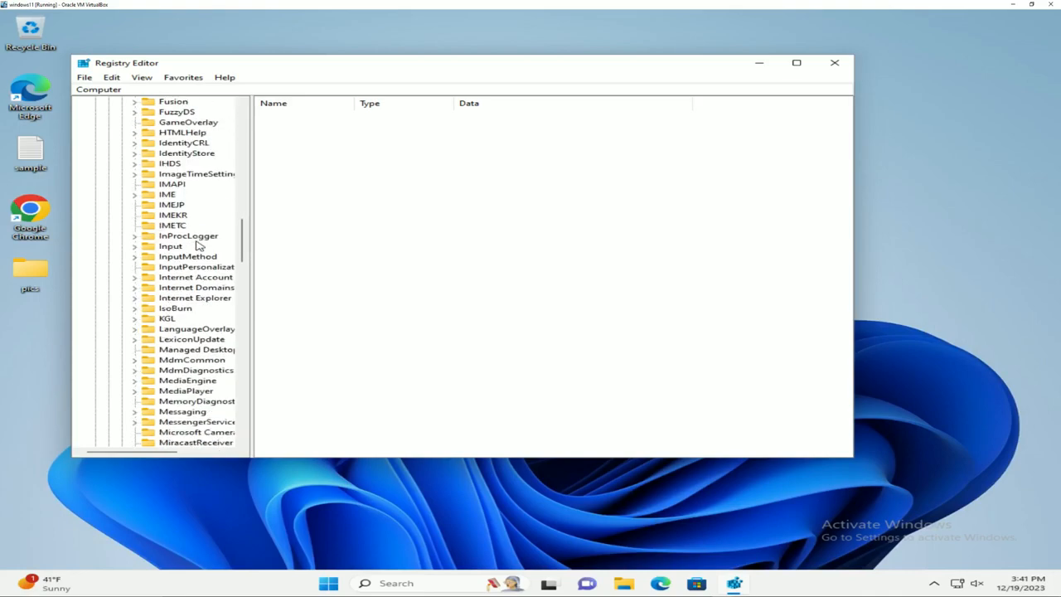
scroll("down", 3)
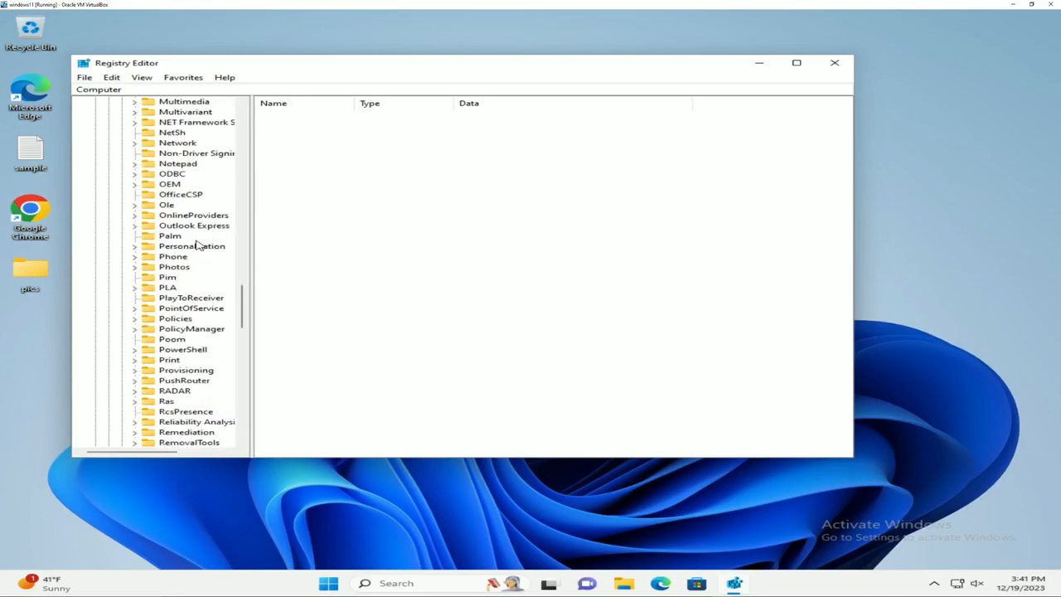
scroll("down", 3)
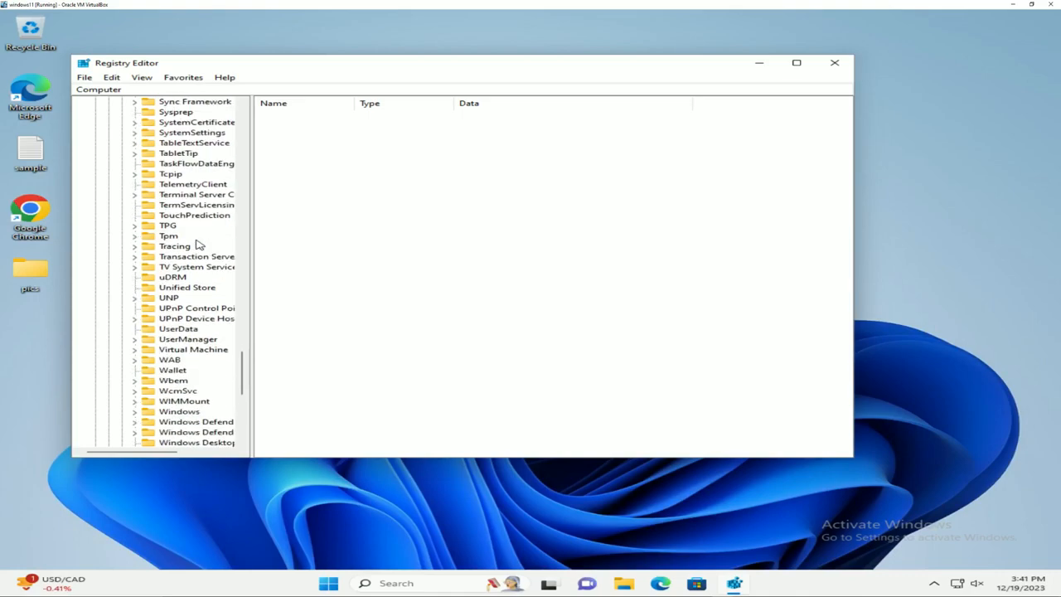
scroll("down", 3)
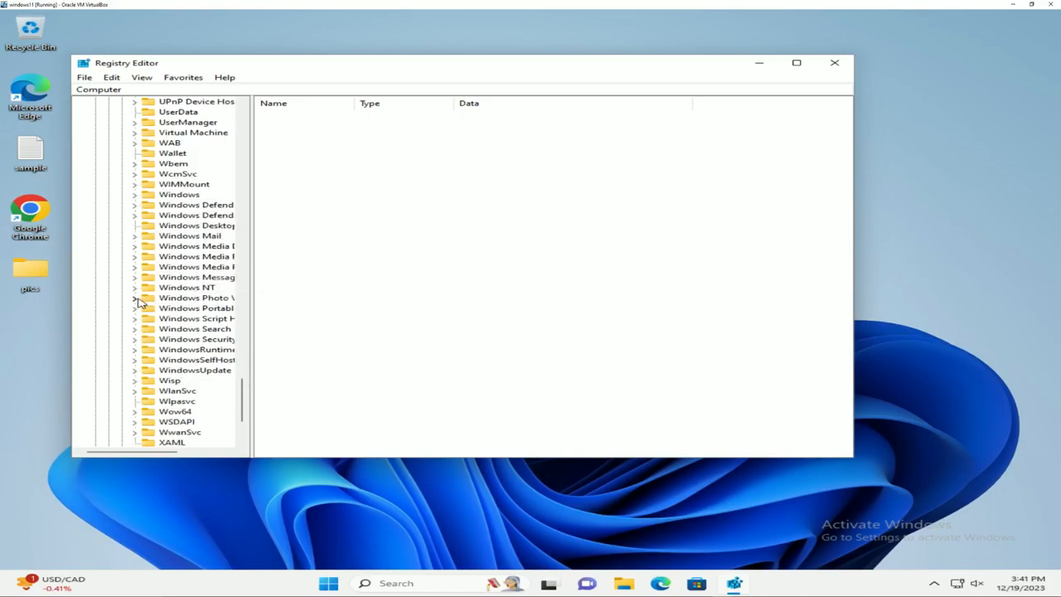
left_click(135, 297)
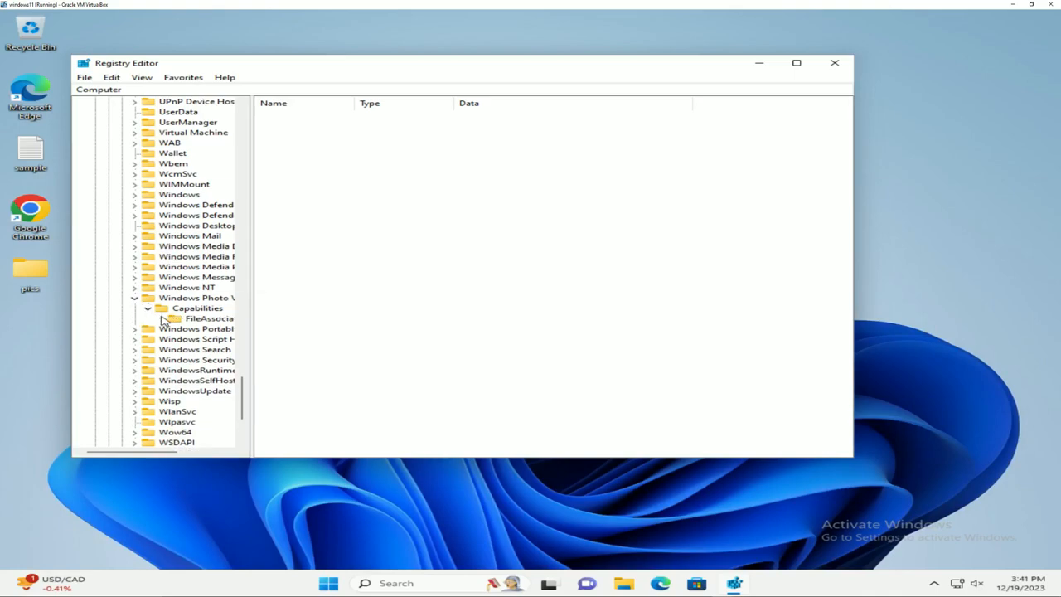
left_click(209, 319)
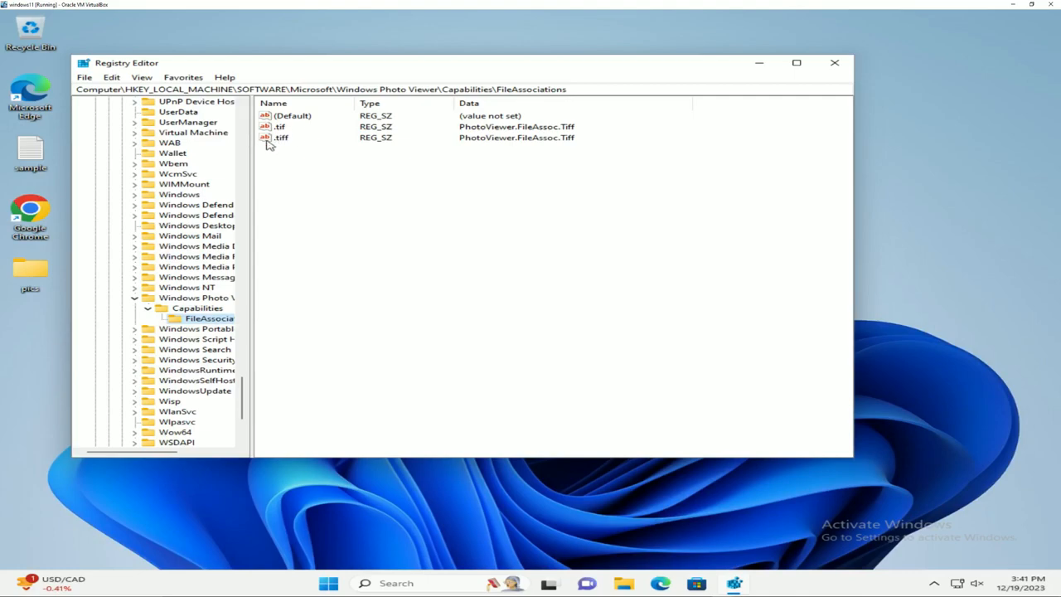
mouse_move(274, 142)
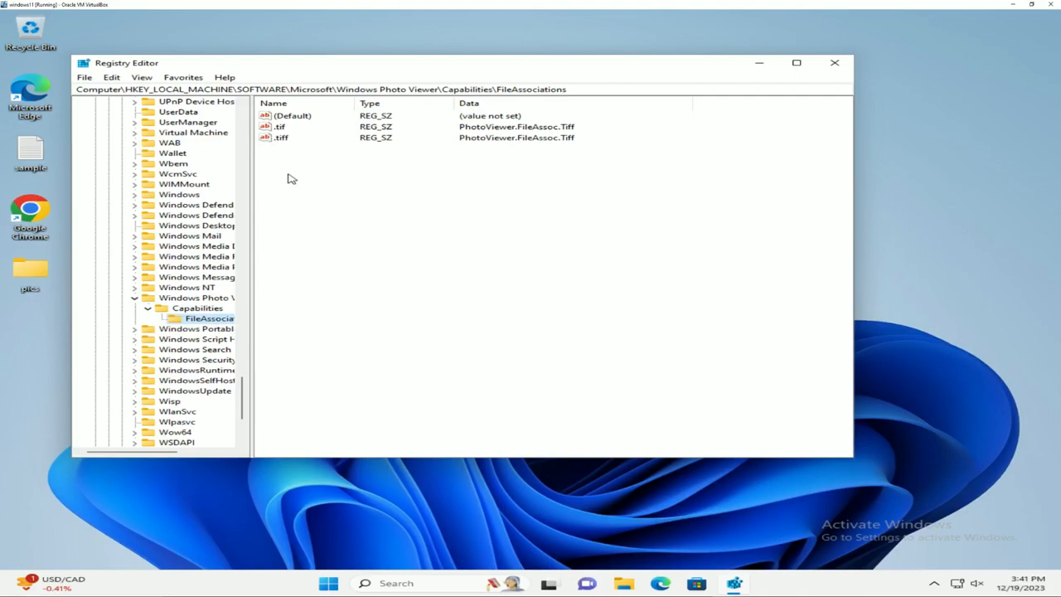
Add new string values .jpg, .jpeg, .bmp, .png and .gif under FileAssociations.
right_click(332, 182)
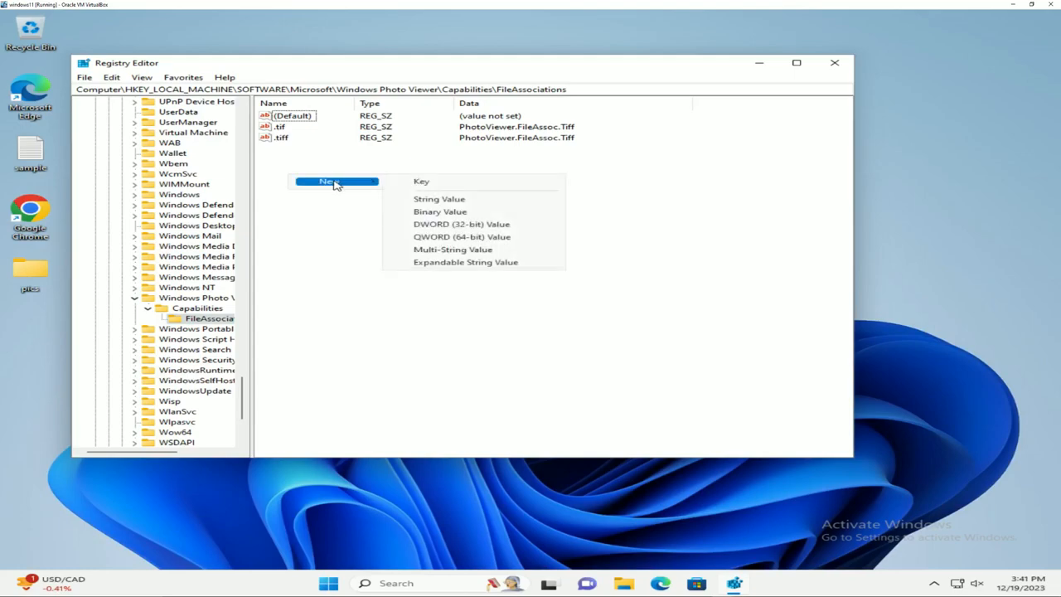
left_click(439, 198)
type(".jpg")
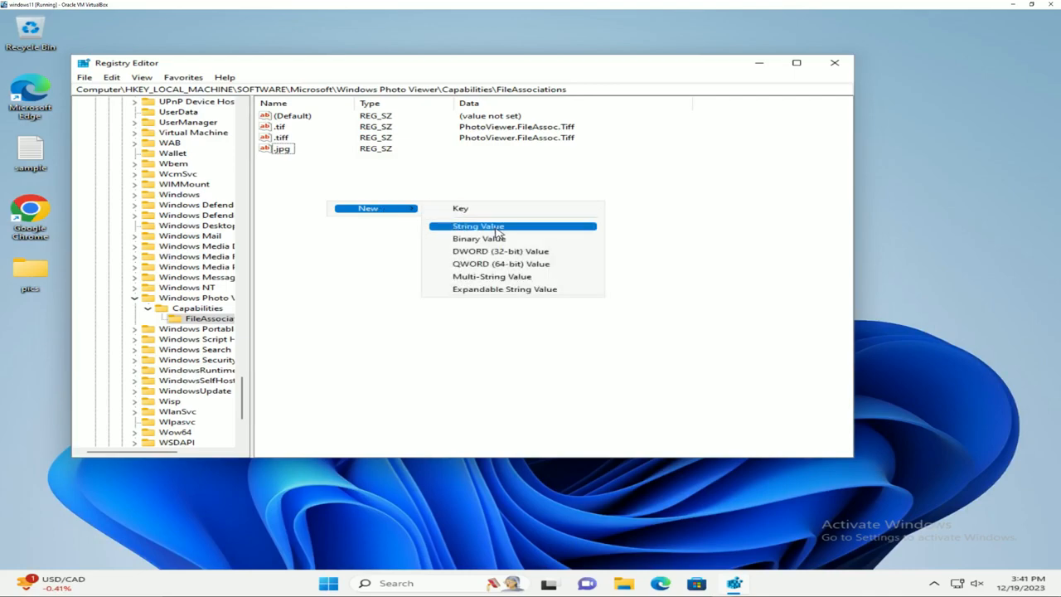
left_click(478, 225)
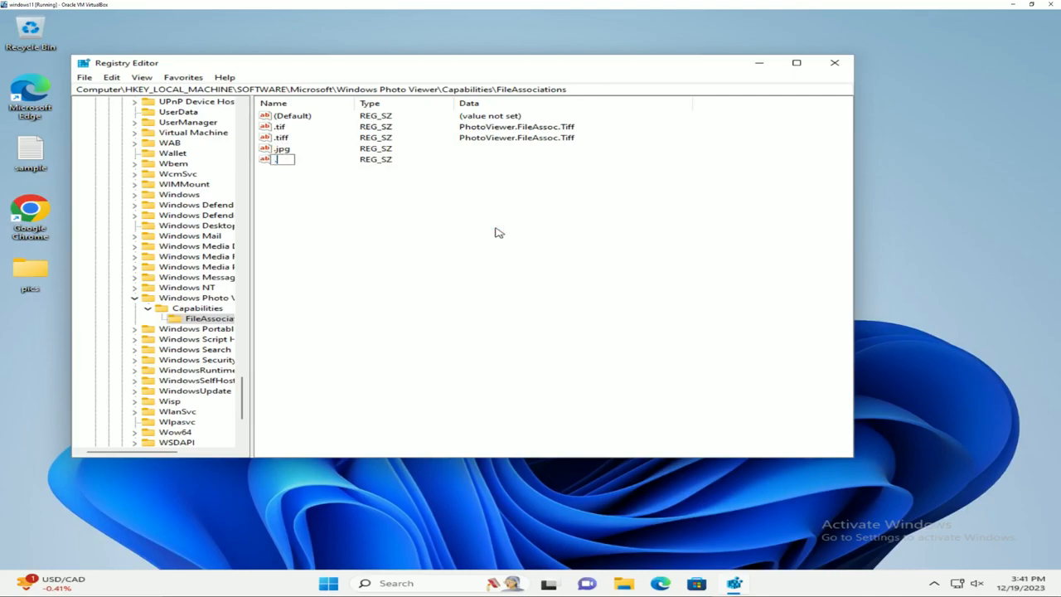
type(".jpeg")
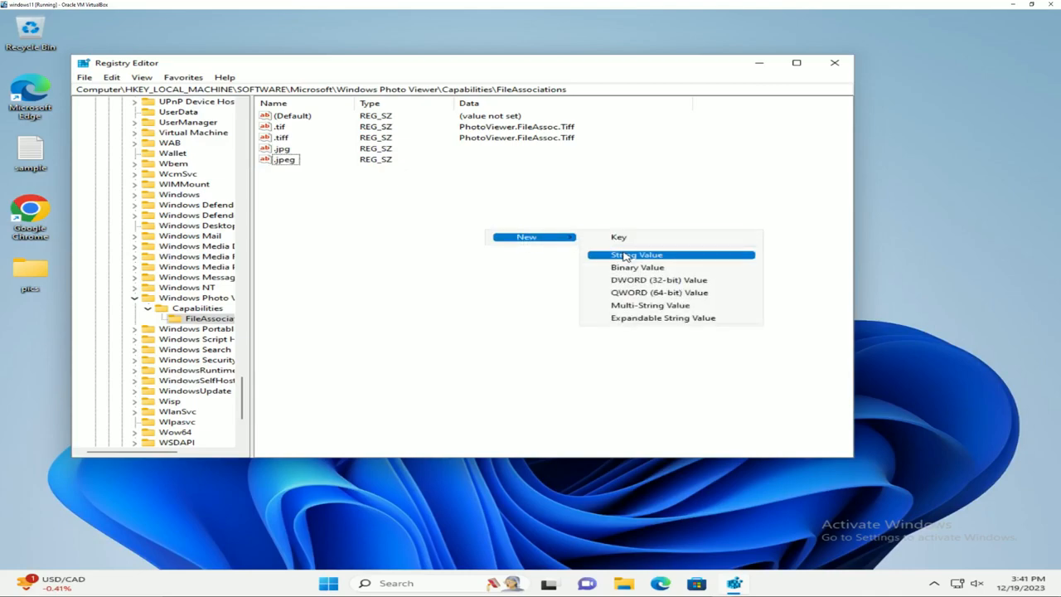
left_click(636, 254)
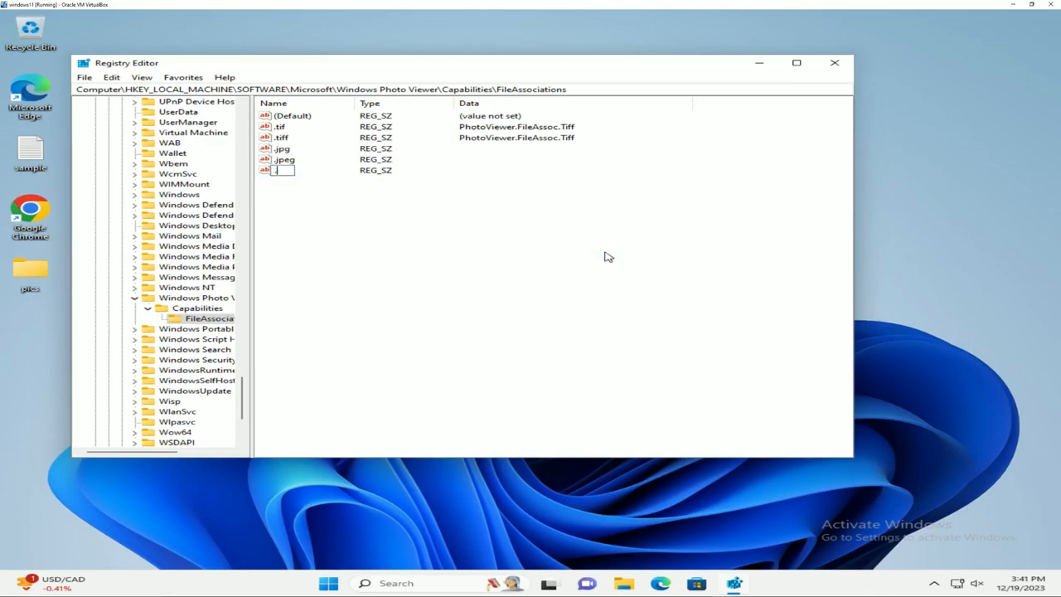
type(".bmp")
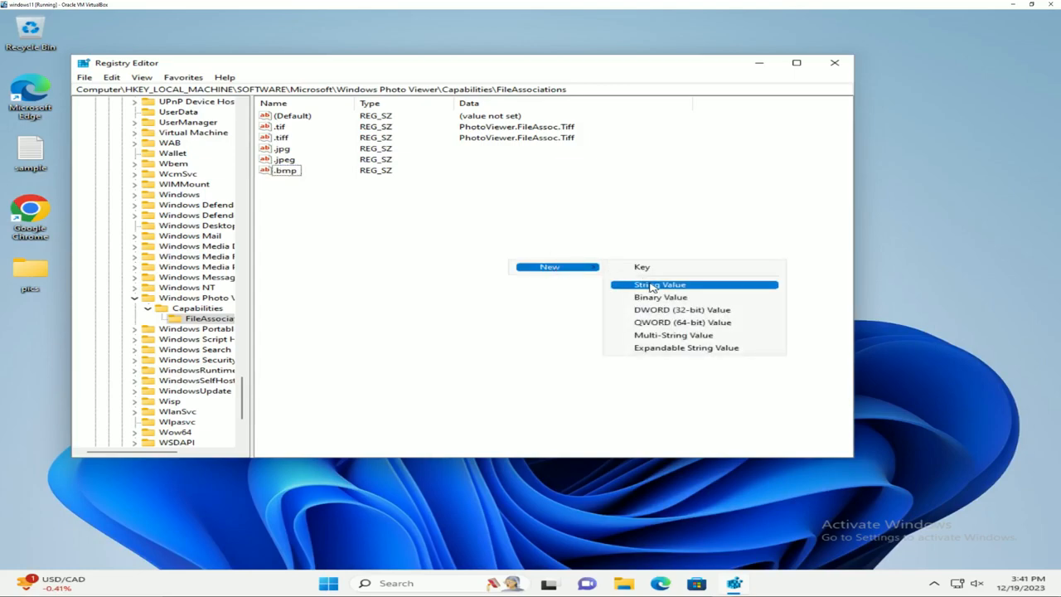
left_click(659, 285)
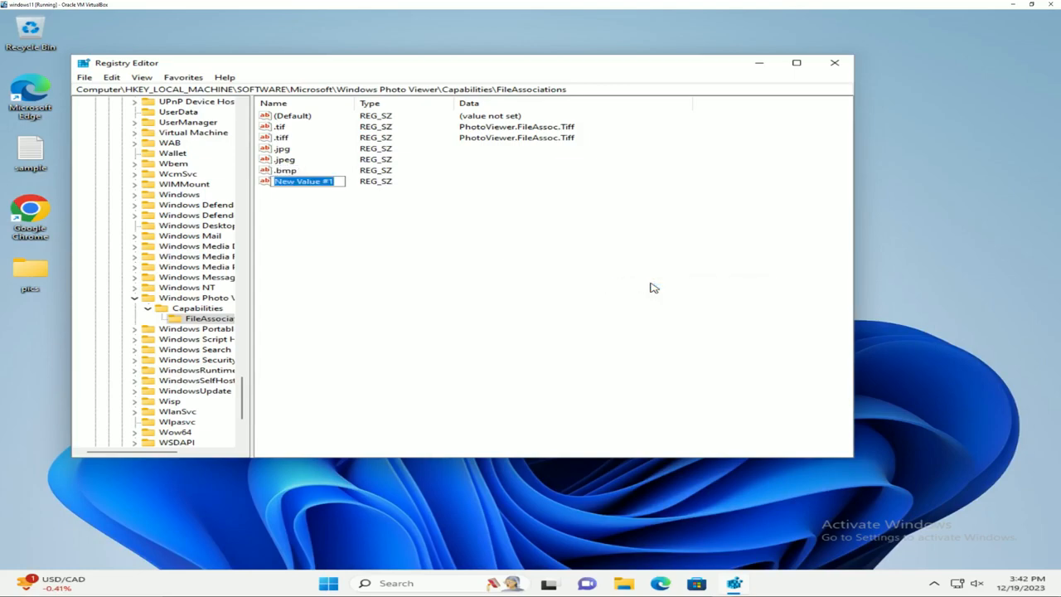
type(".png")
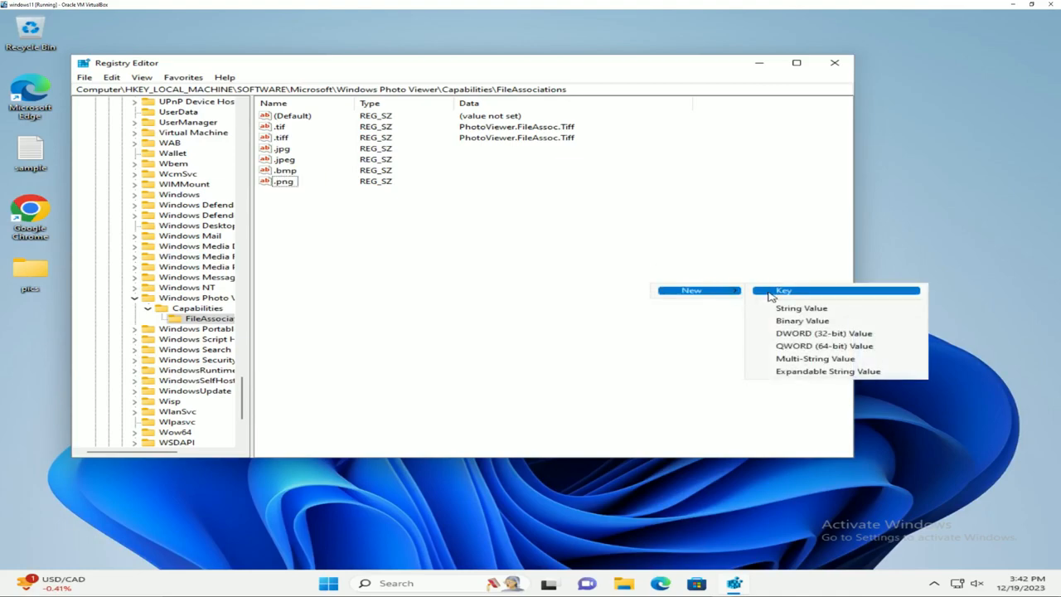
left_click(800, 308)
type(".gif")
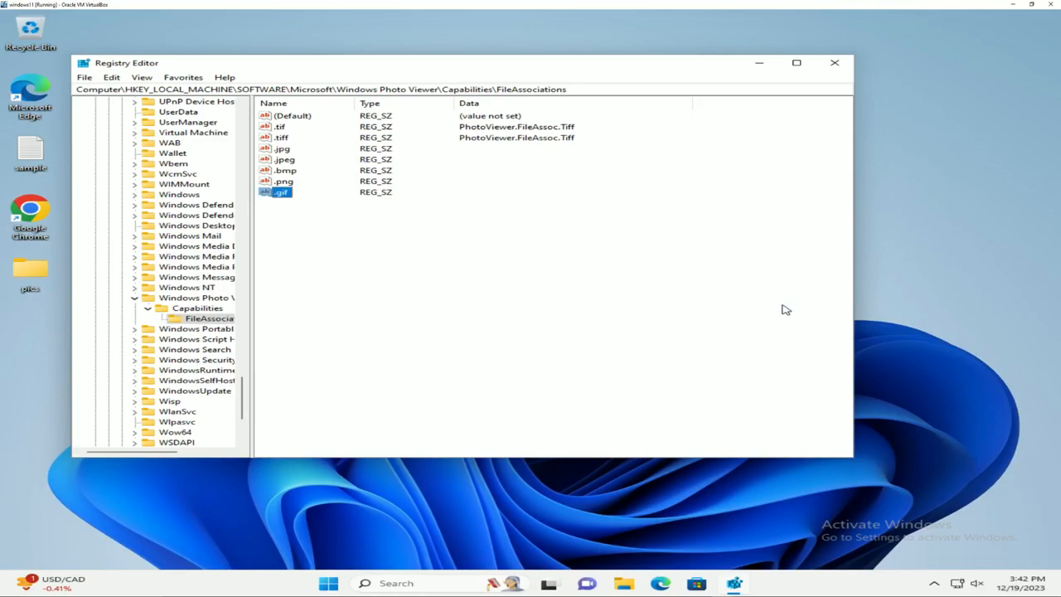
Copy the .tiff data PhotoViewer.FileAssoc.Tiff and set it as the .jpg and .jpeg data.
left_click(282, 137)
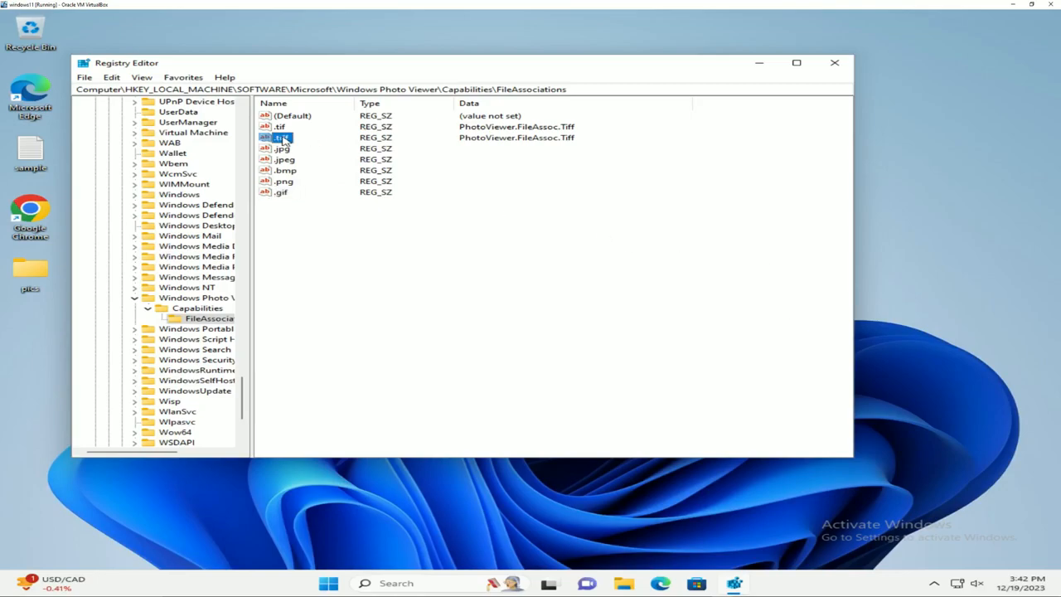
double_click(282, 137)
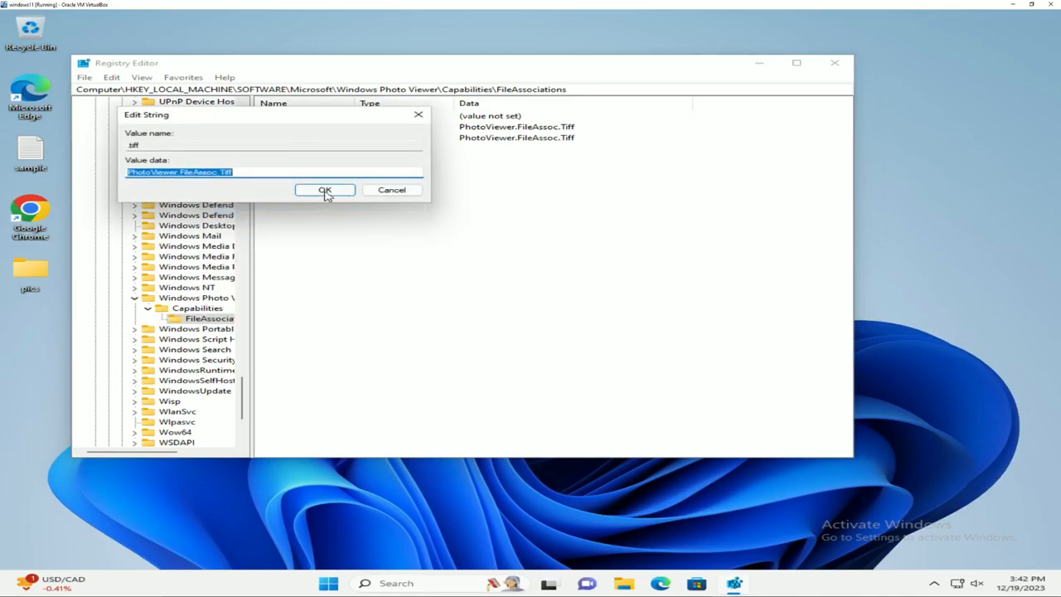
left_click(325, 189)
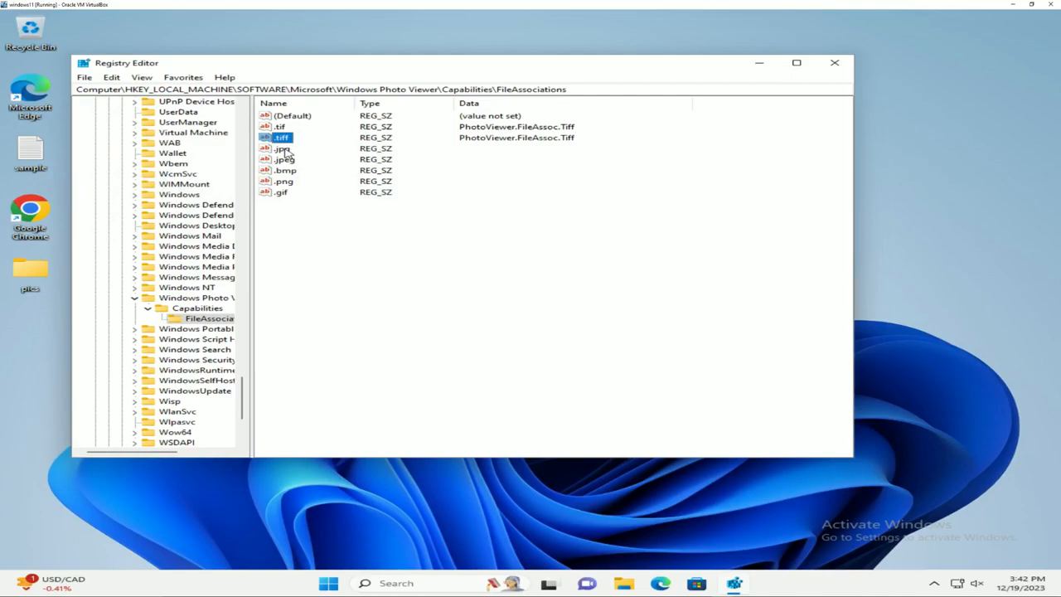
double_click(282, 149)
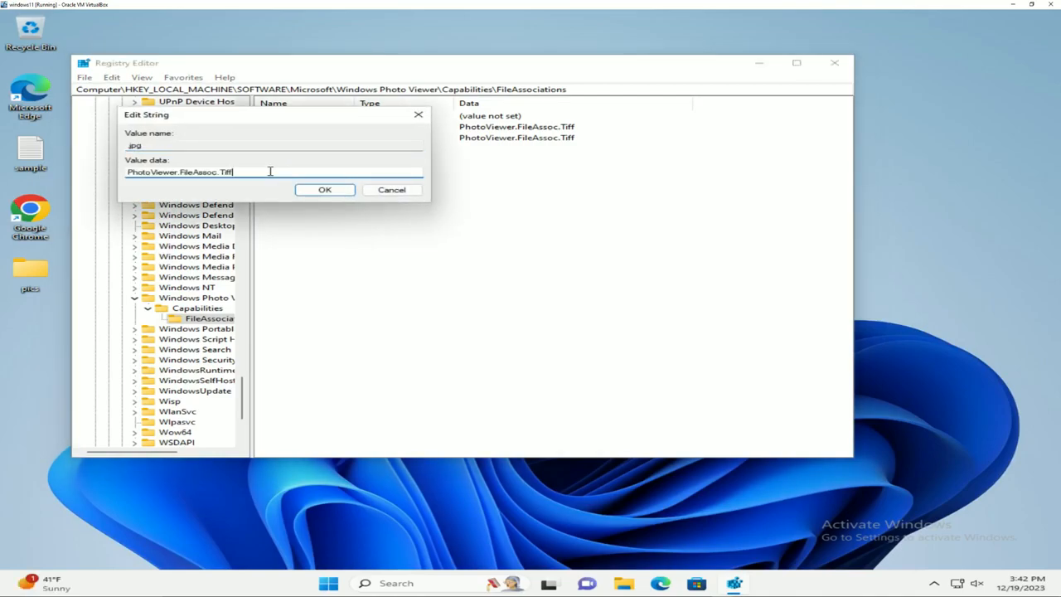
left_click(325, 189)
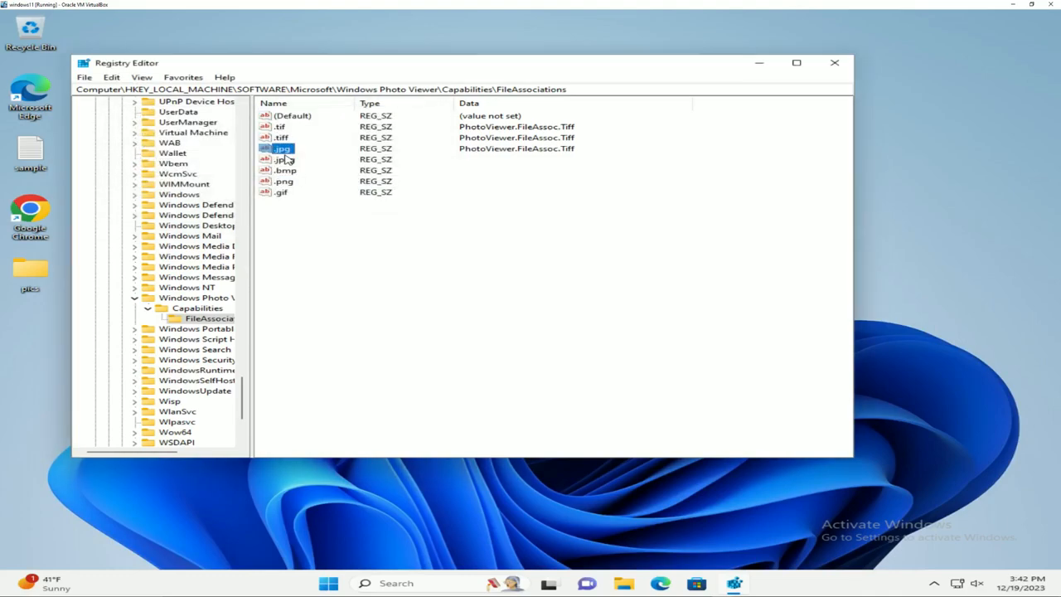
double_click(283, 159)
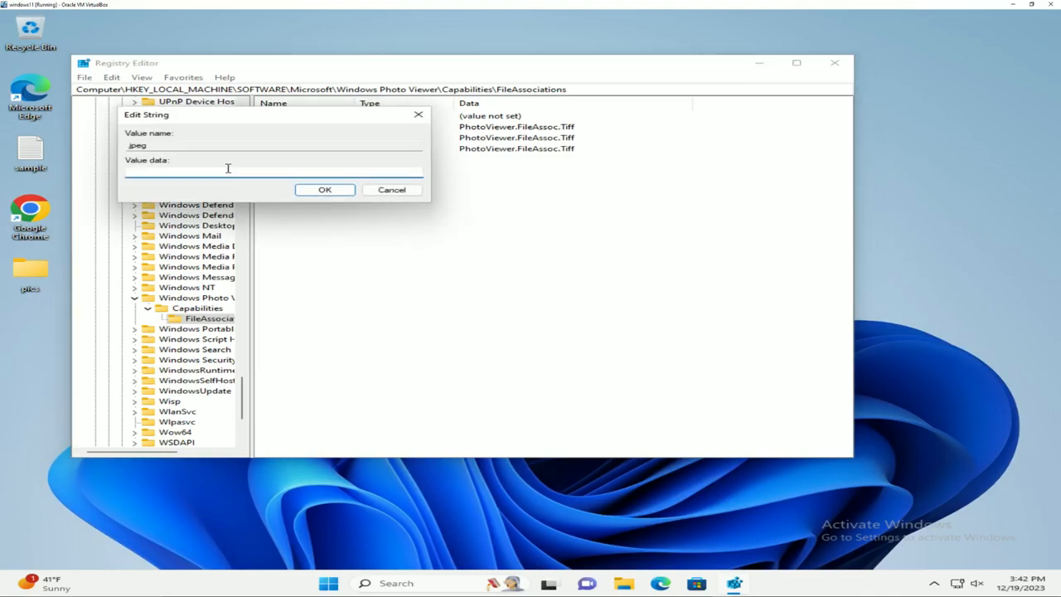
left_click(325, 190)
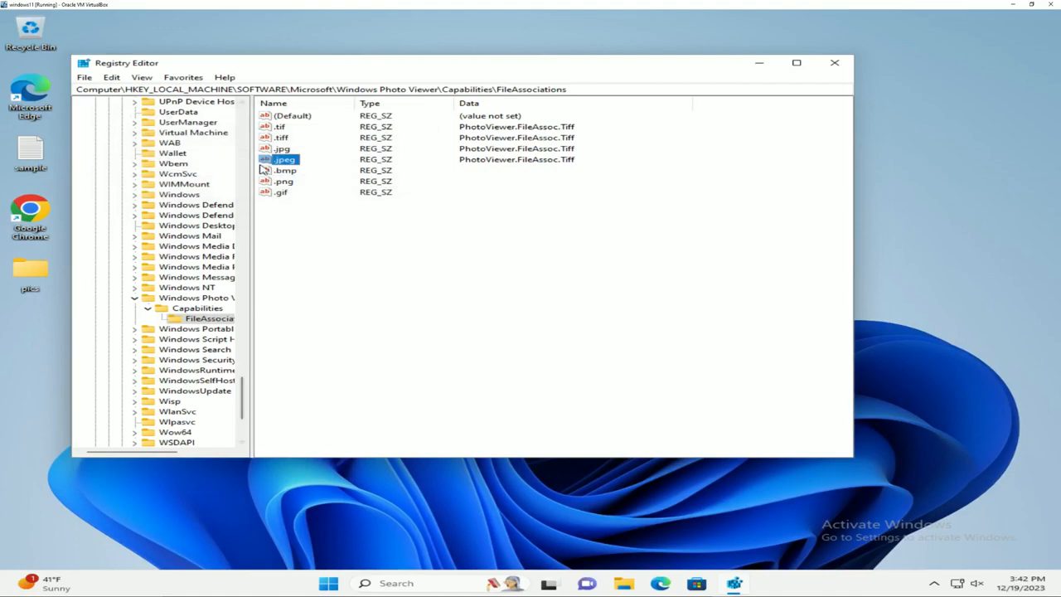
Set .bmp, .png and .gif data to PhotoViewer.FileAssoc.Tiff and close Registry Editor.
double_click(285, 170)
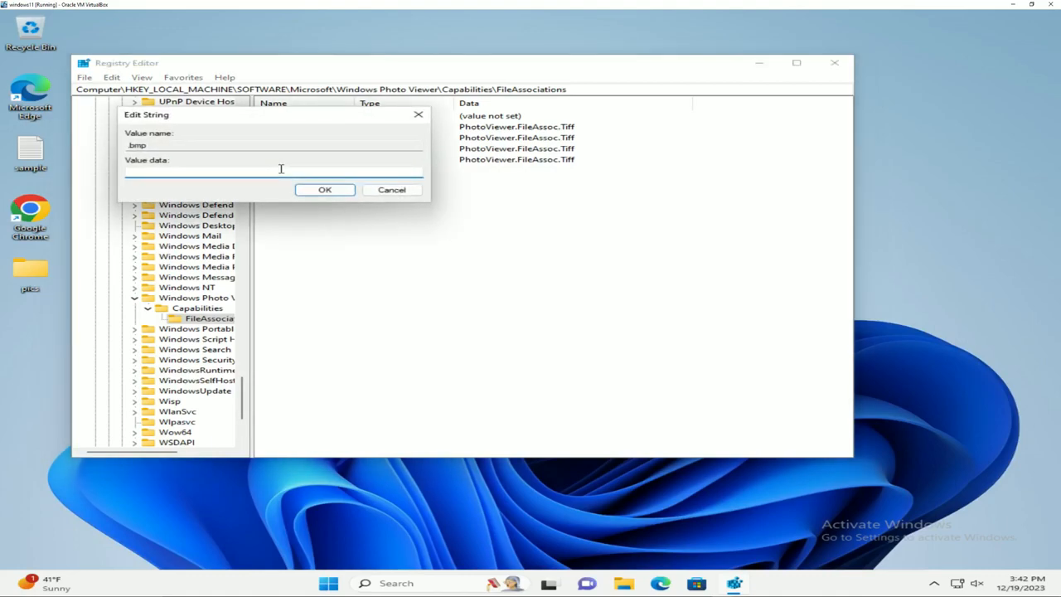
left_click(324, 189)
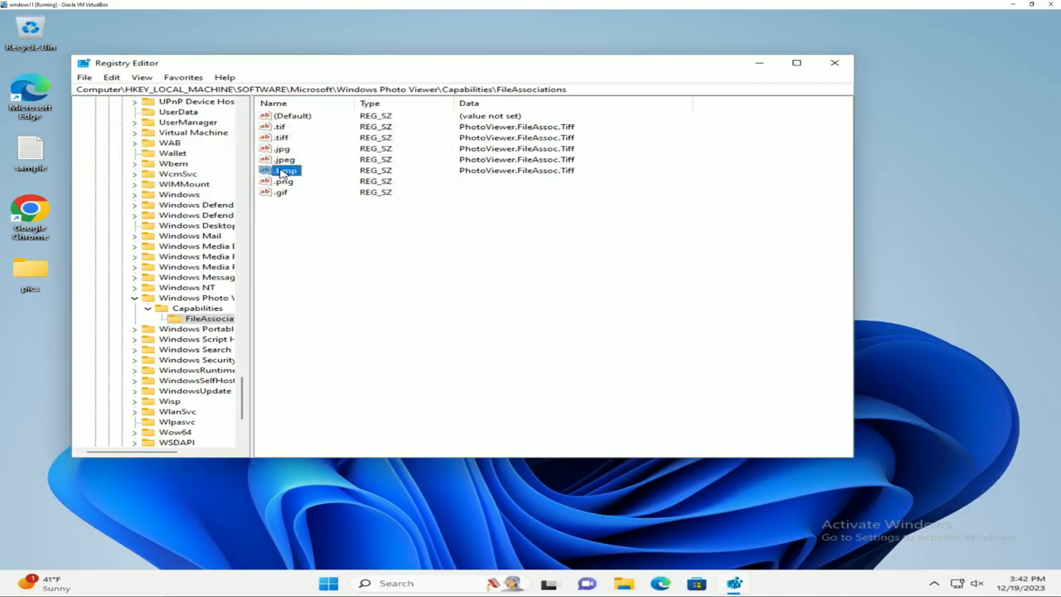
double_click(284, 180)
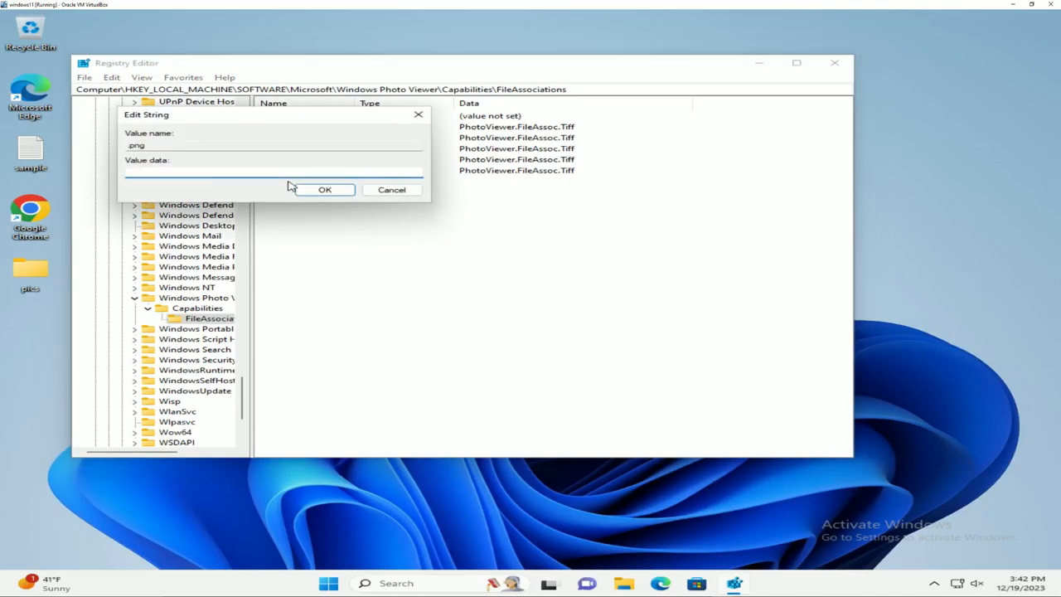
left_click(324, 189)
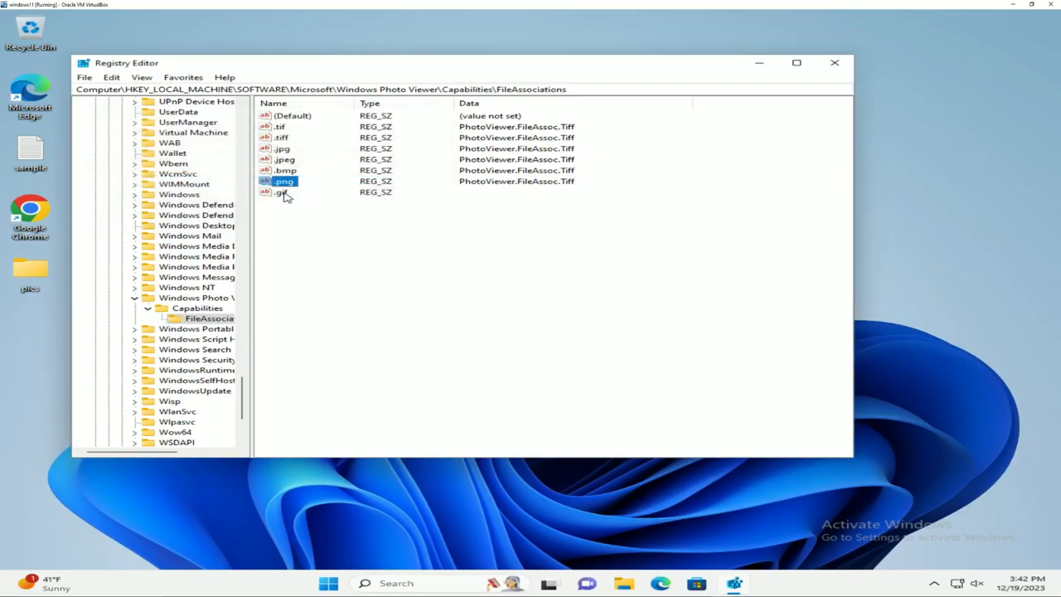
double_click(283, 192)
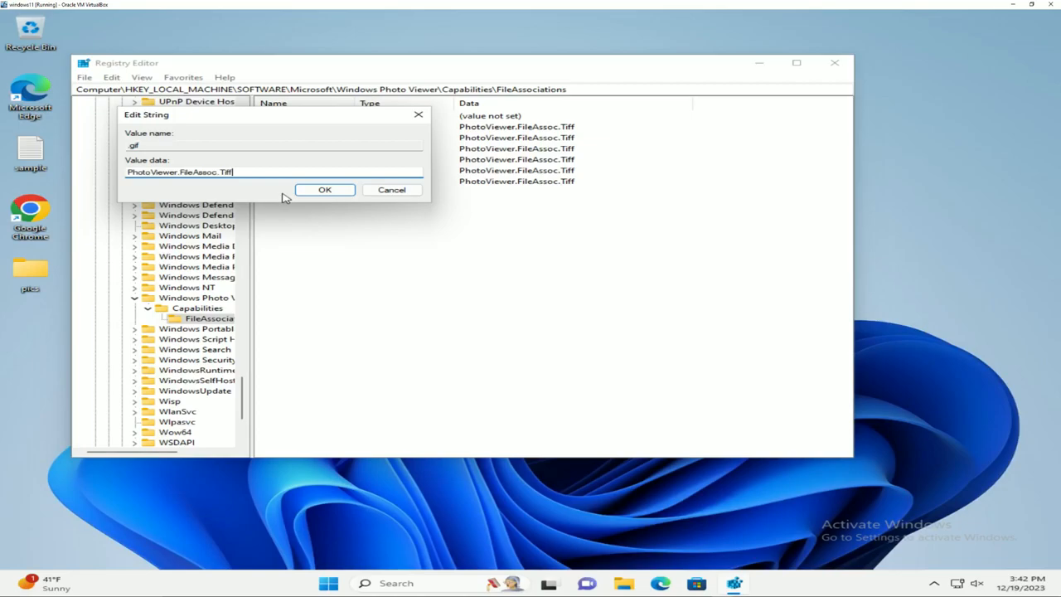
left_click(324, 189)
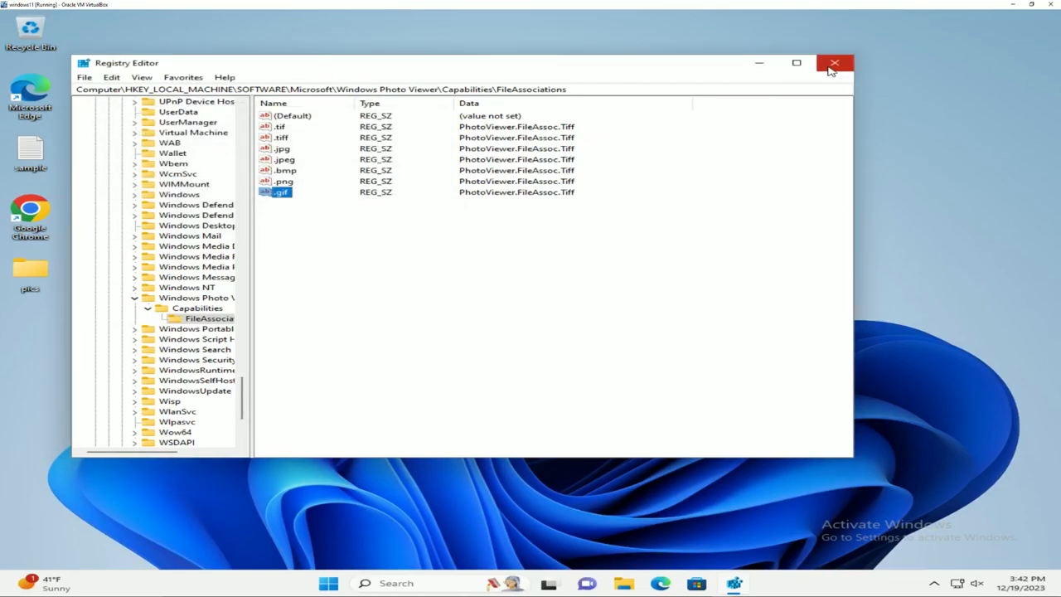
left_click(834, 63)
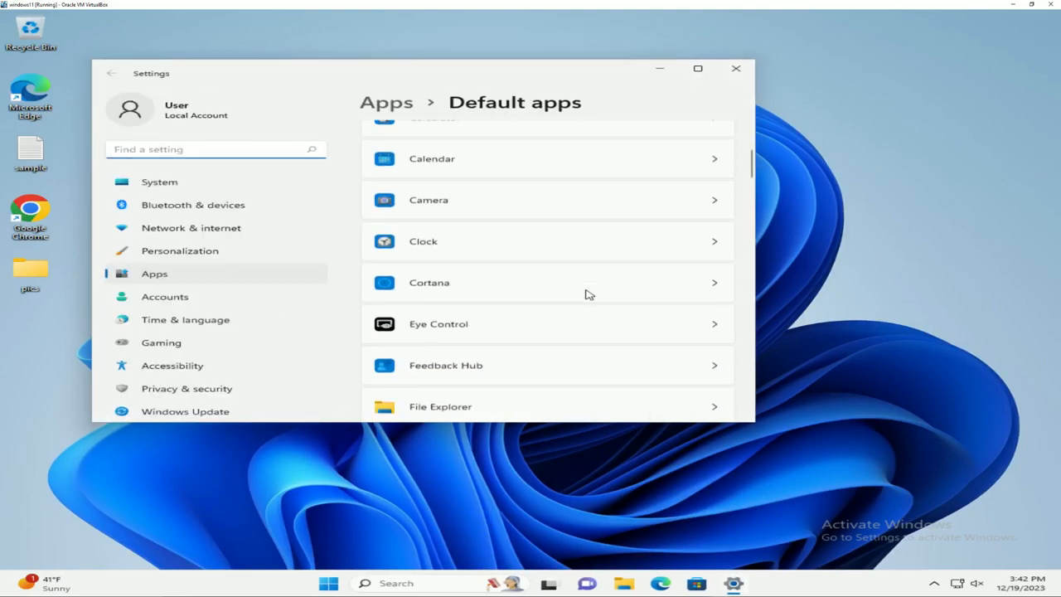
Make Windows Photo Viewer the default for .jpg, .jpeg, .gif and .bmp, then close Settings.
scroll("down", 3)
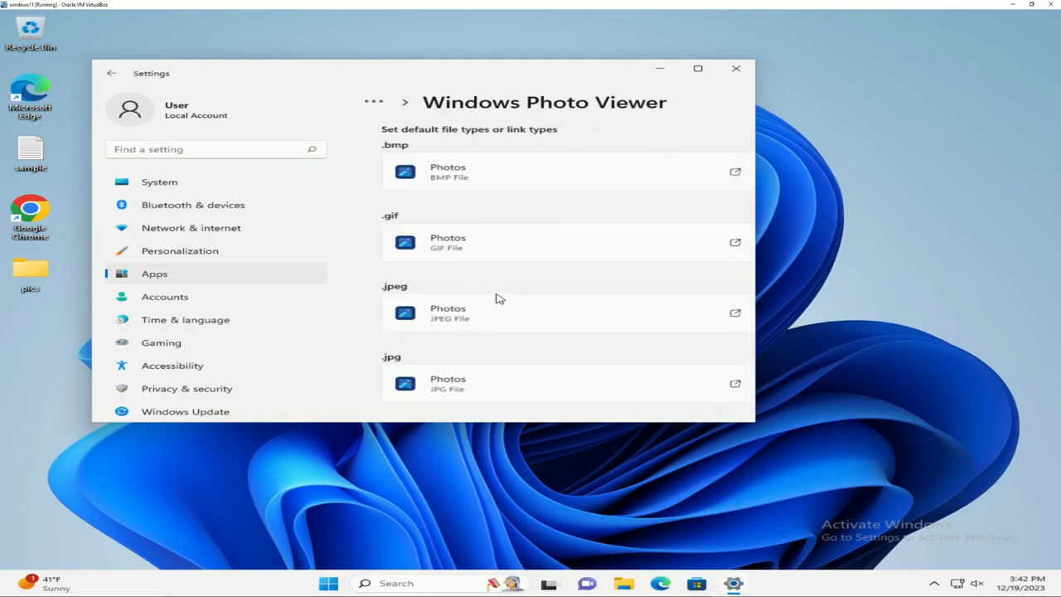
scroll("down", 3)
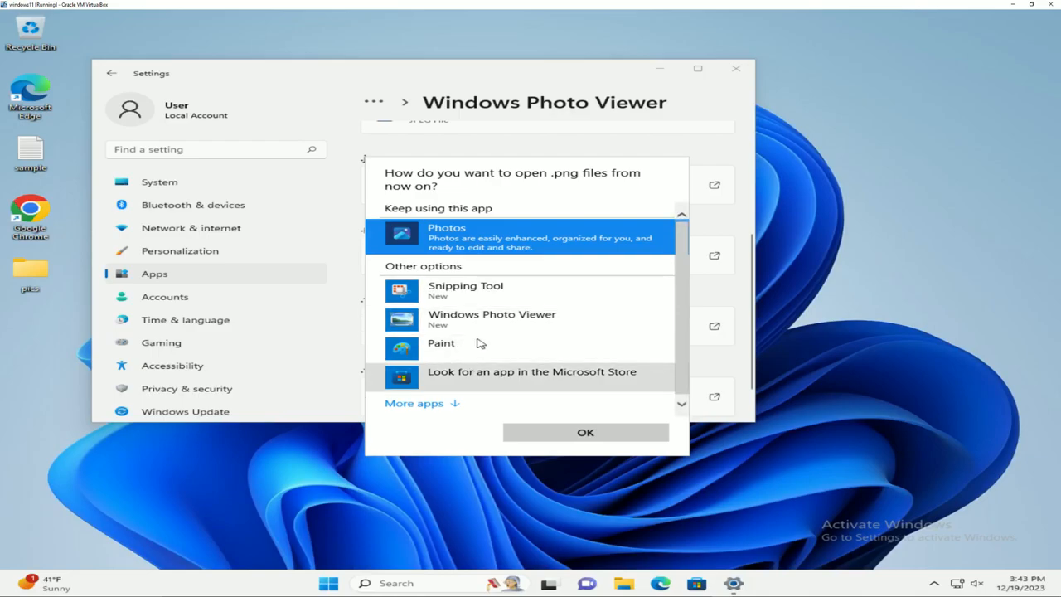
left_click(491, 319)
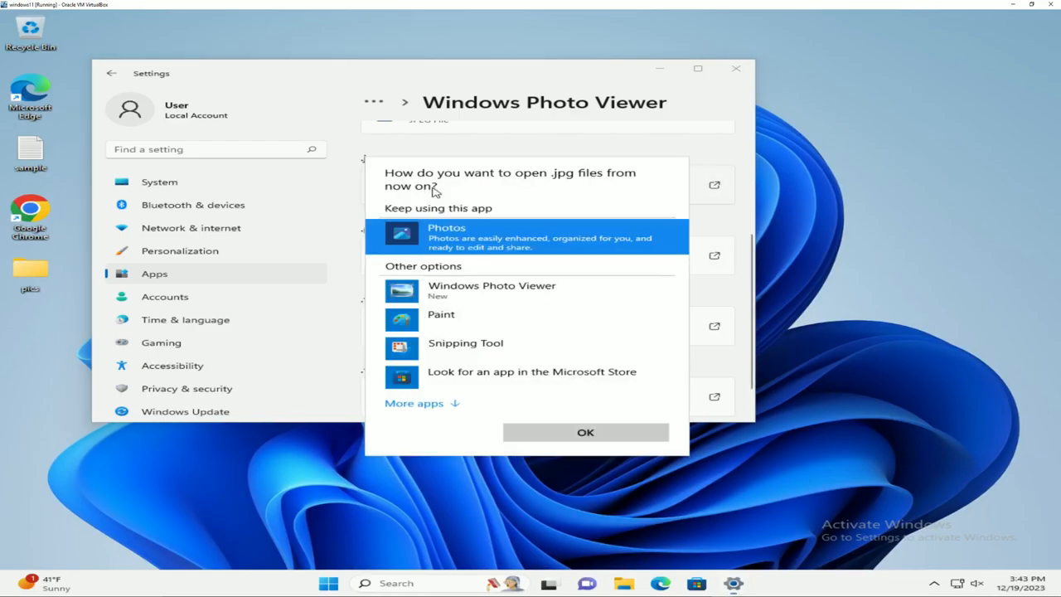
left_click(492, 290)
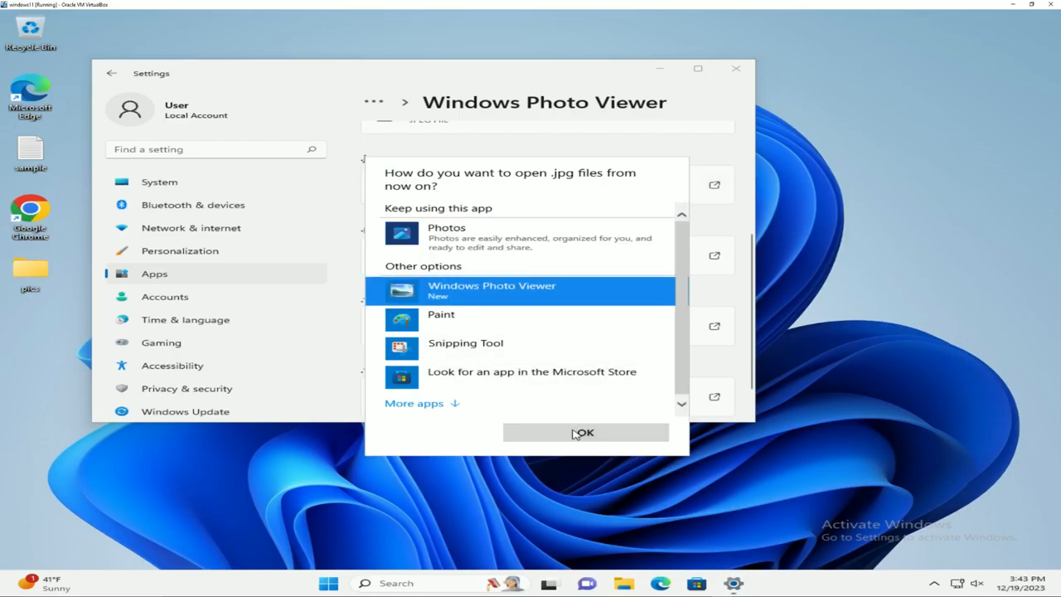
left_click(586, 432)
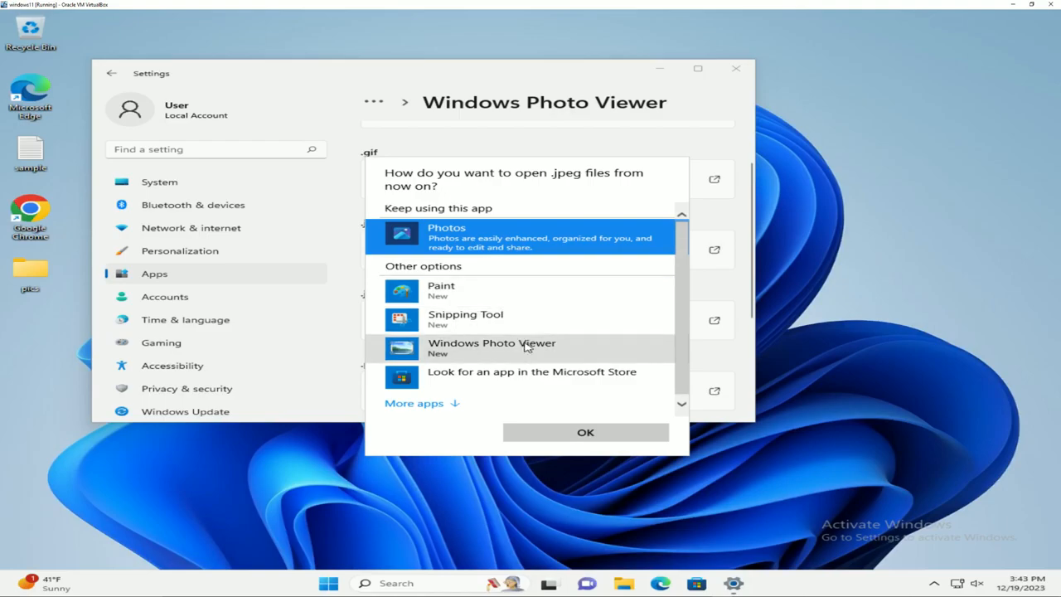
left_click(585, 432)
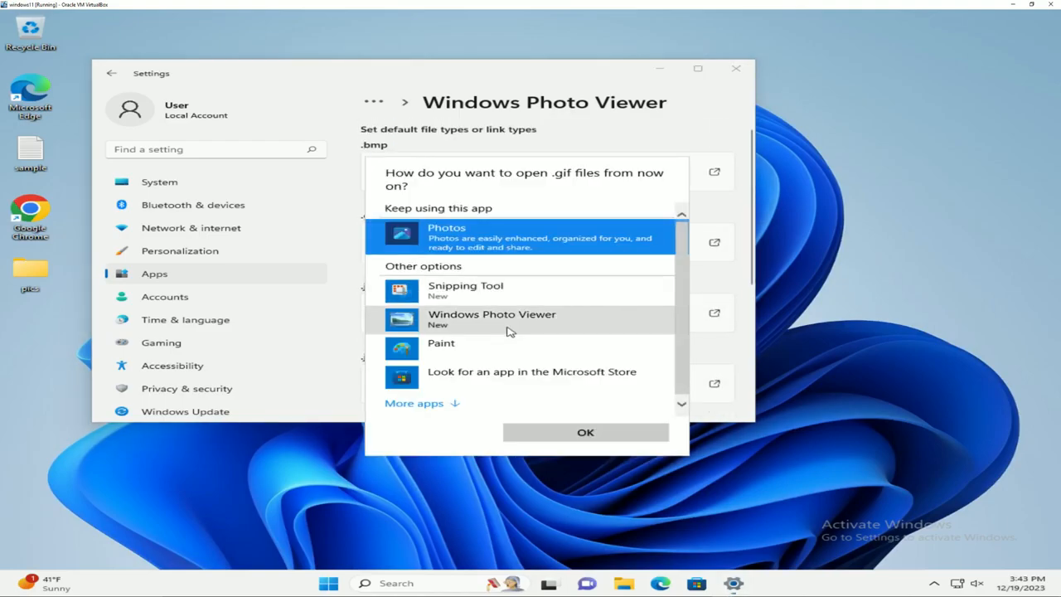
left_click(585, 432)
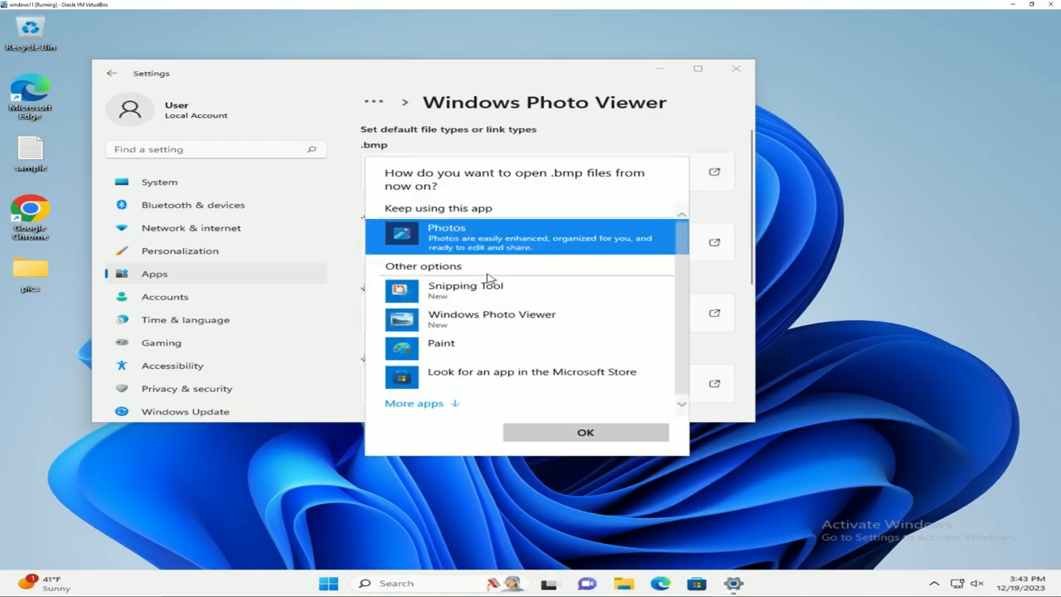
left_click(491, 320)
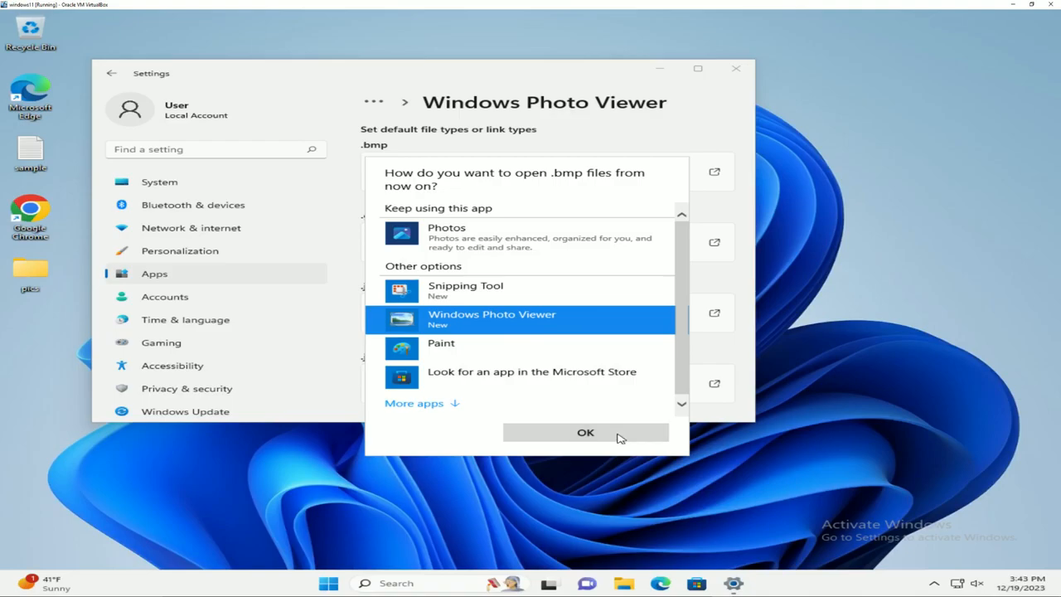
left_click(586, 432)
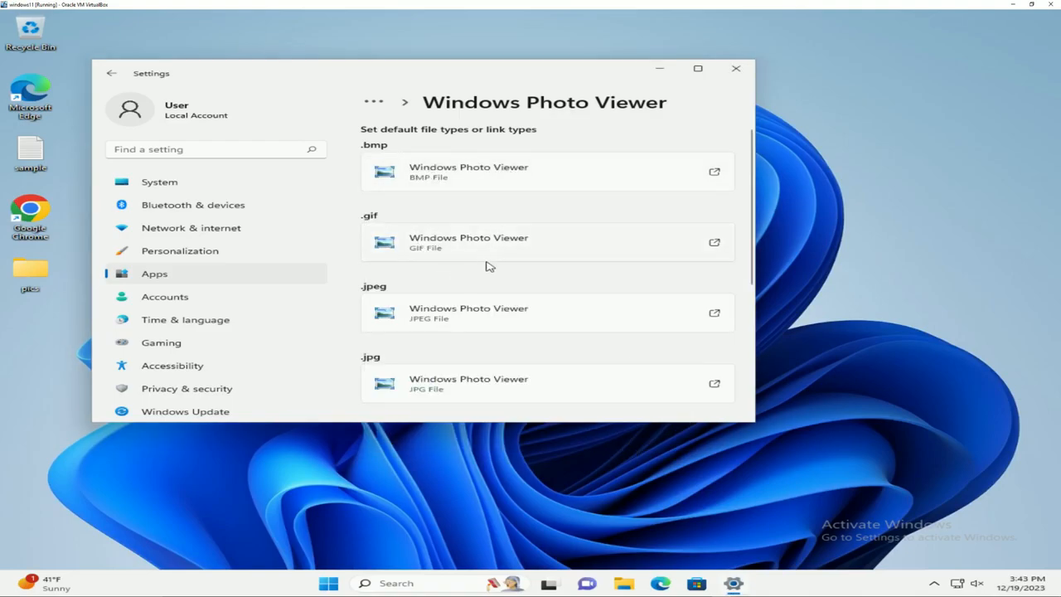
left_click(735, 68)
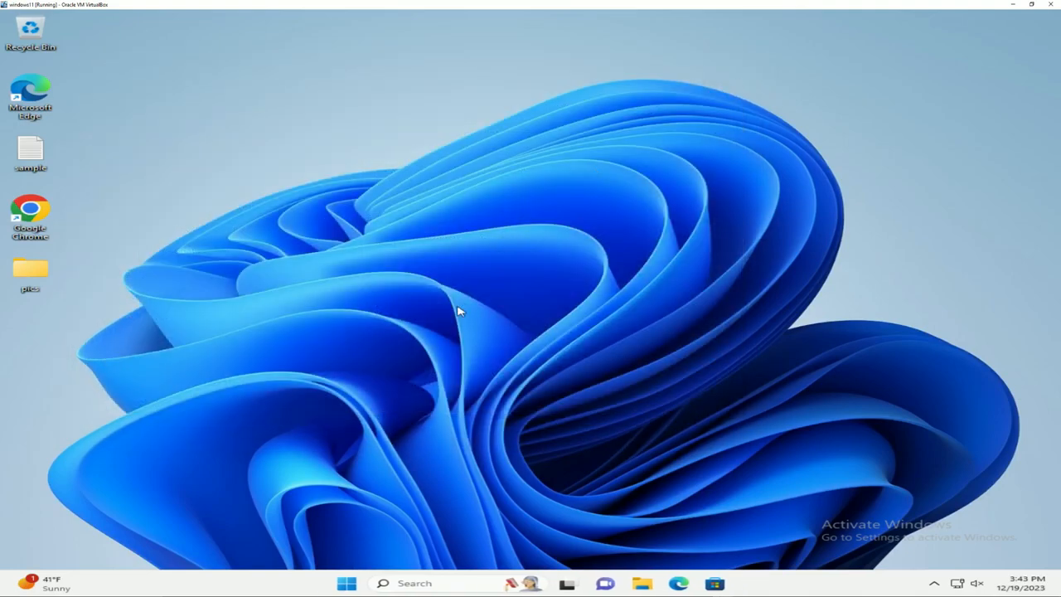
Open babysitter from pics, step through MikeTyson, workfromhome and toolbars to PHD, and print it.
double_click(30, 273)
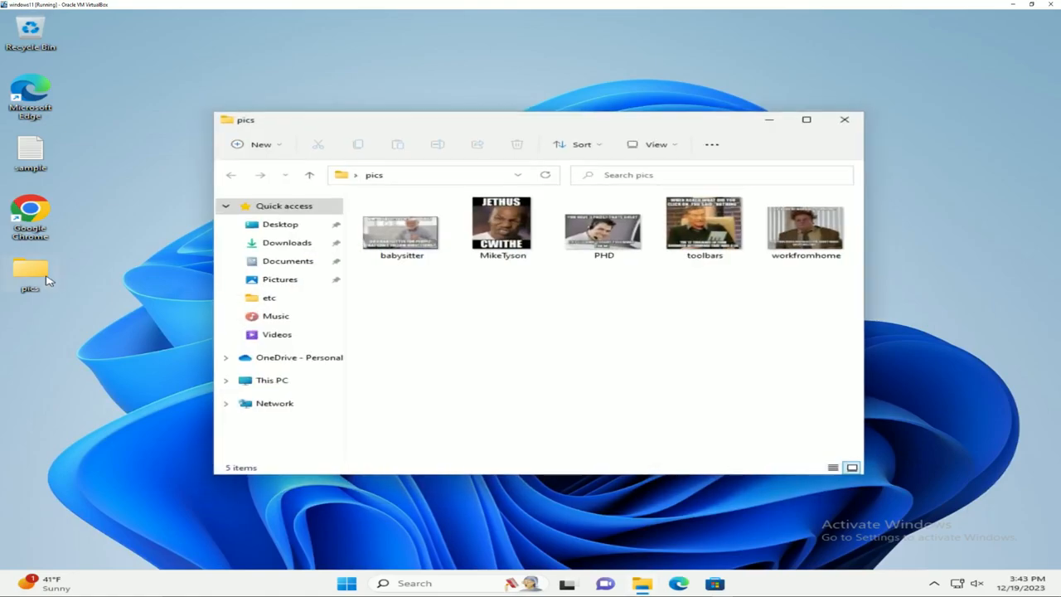
double_click(401, 224)
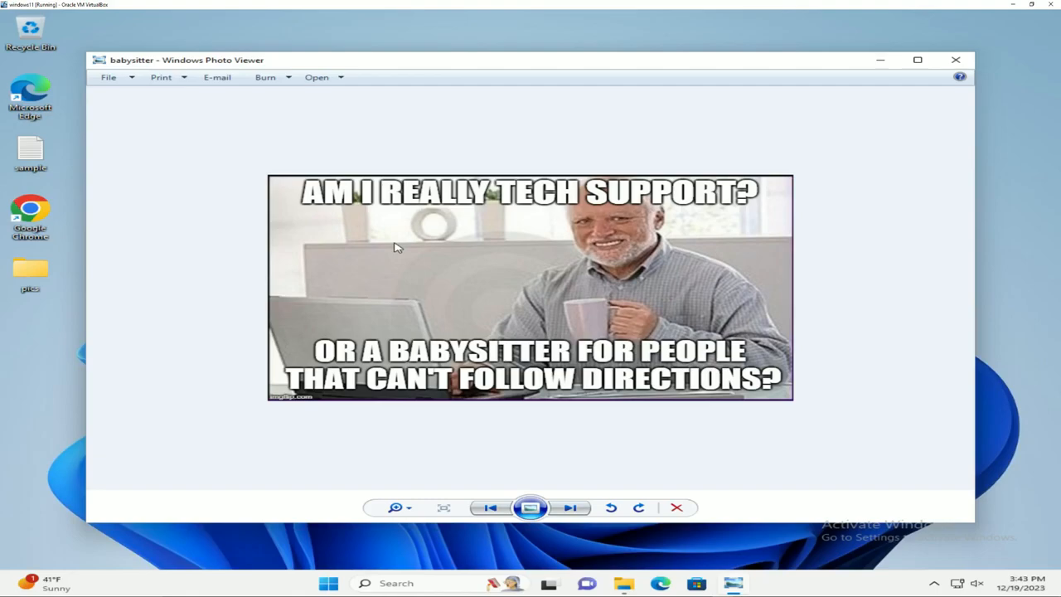
left_click(570, 508)
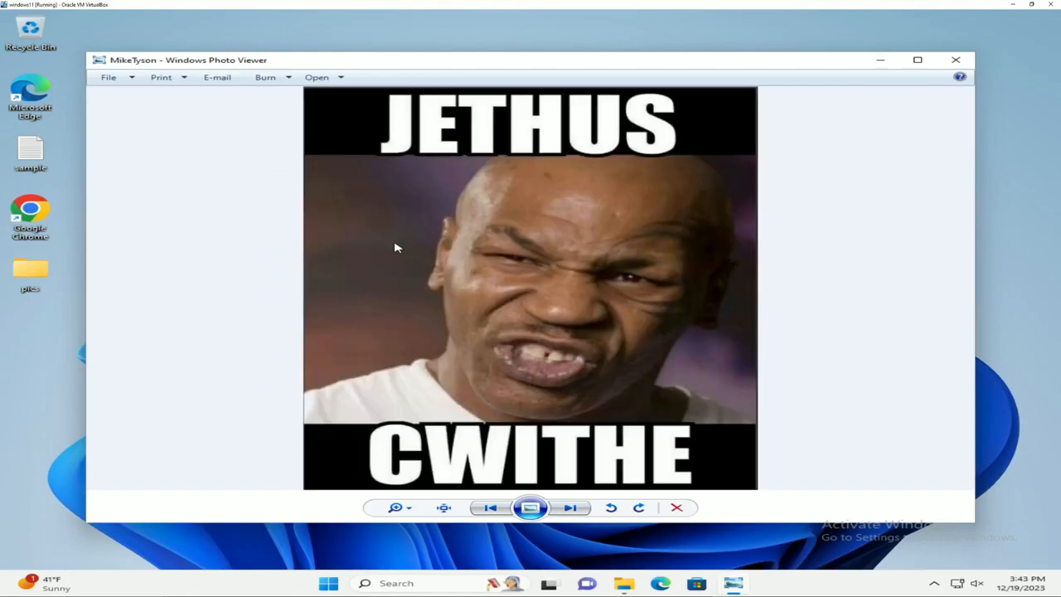
left_click(570, 508)
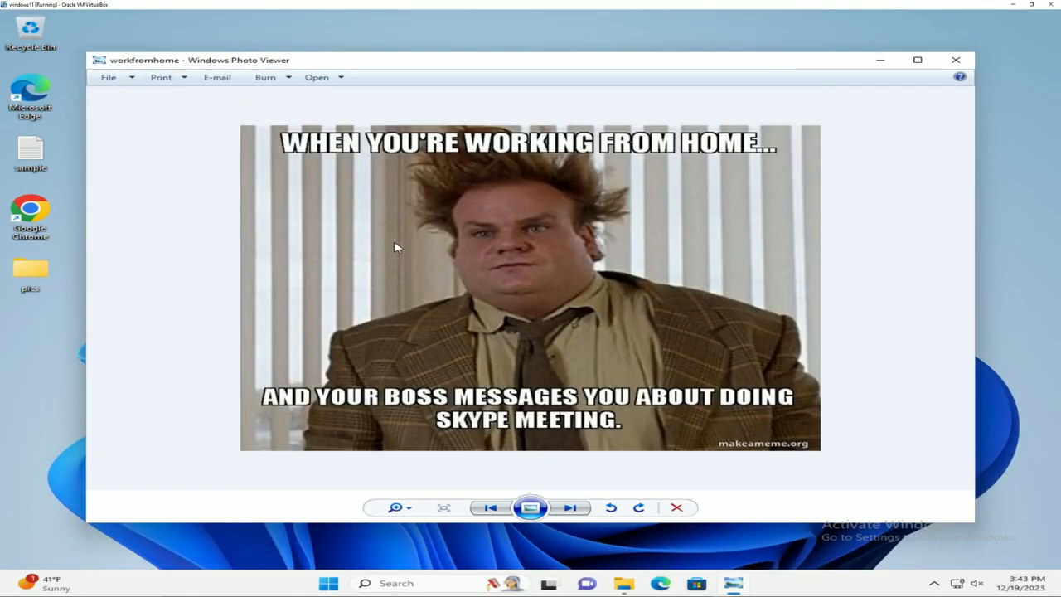
left_click(570, 508)
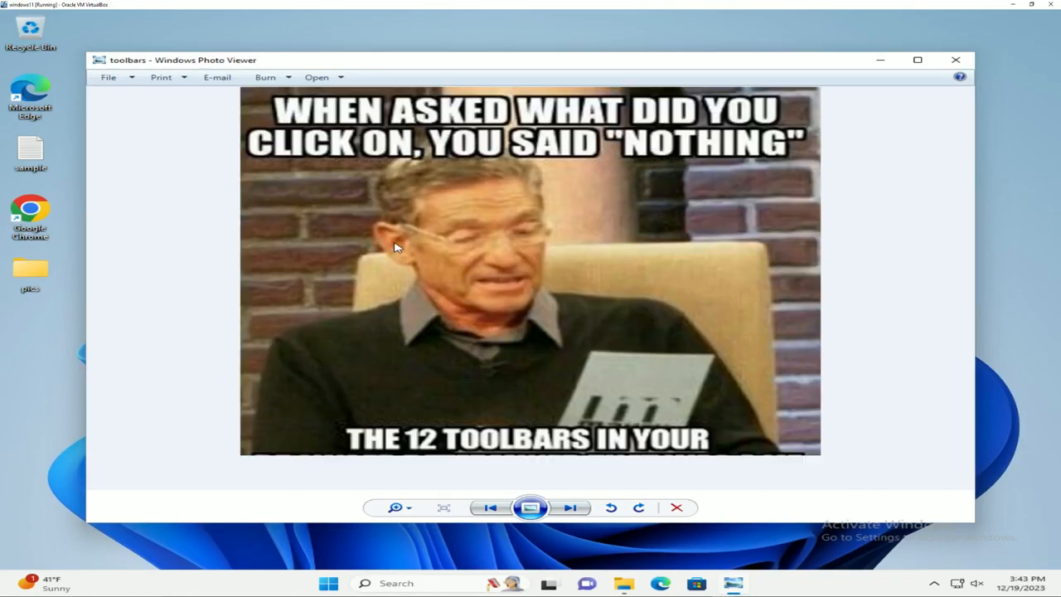
left_click(569, 507)
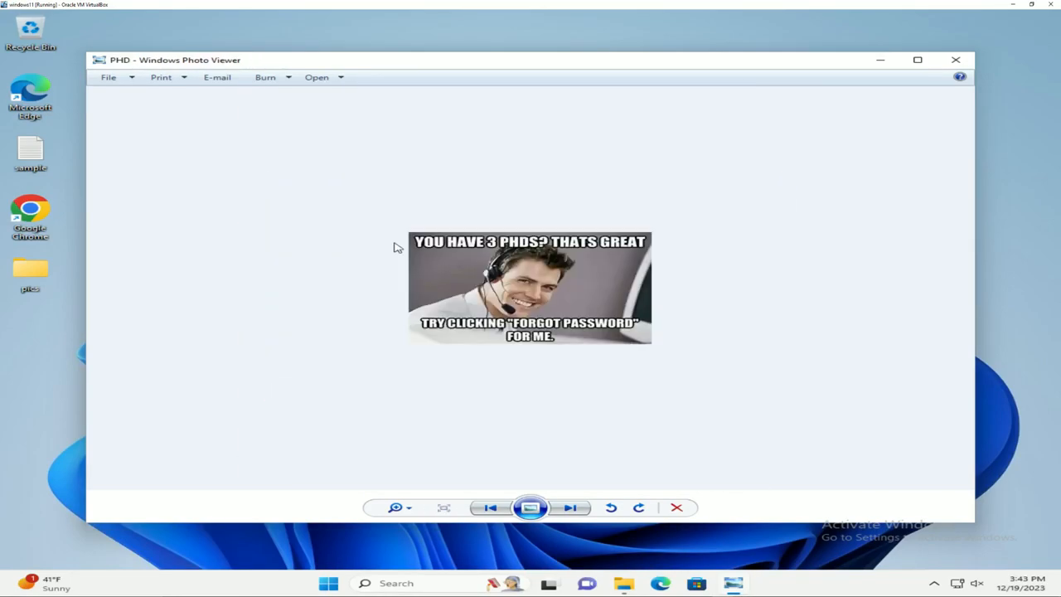
left_click(161, 78)
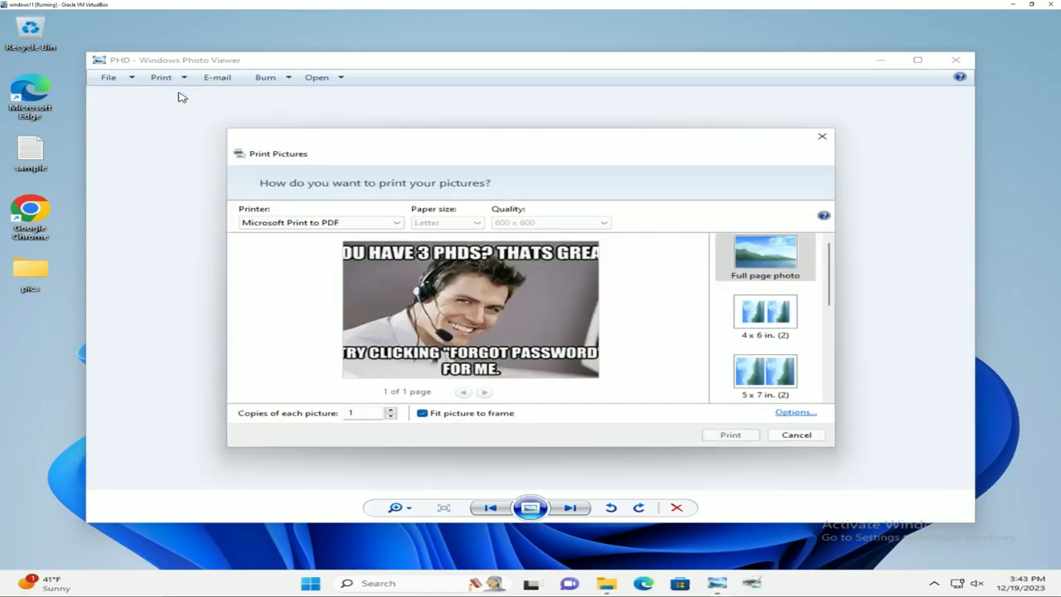
Preview the 4 x 6 in. and Contact sheet (35) layouts, raise copies, then close the viewer and pics folder.
left_click(764, 311)
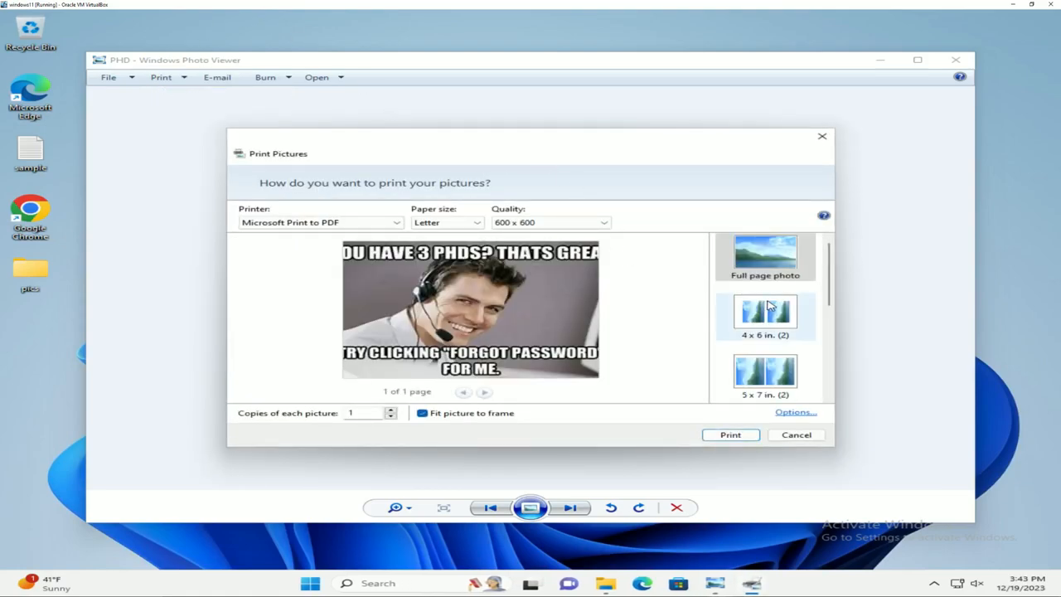
scroll("down", 3)
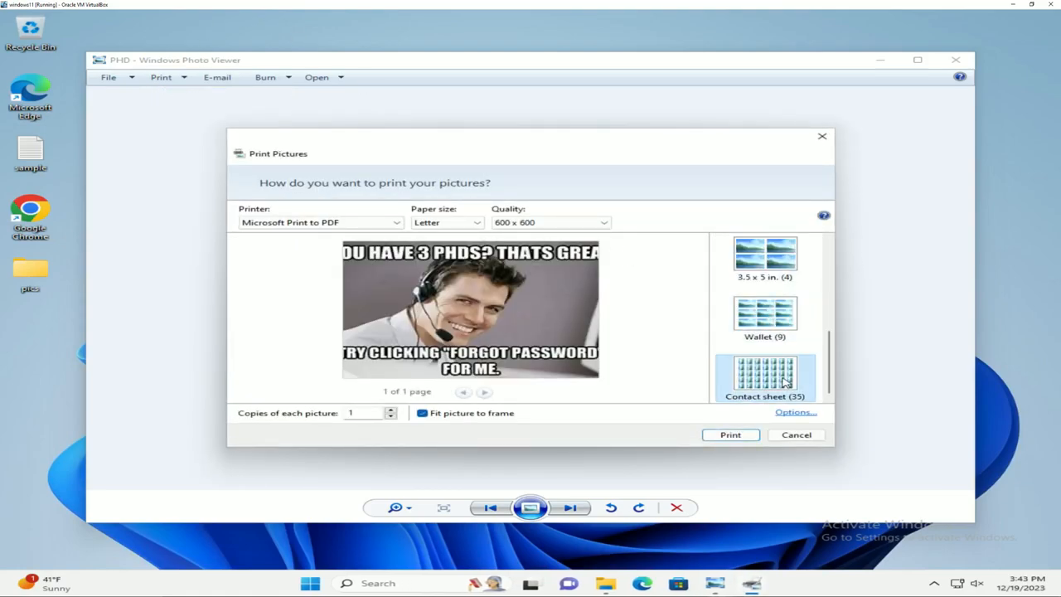
left_click(764, 375)
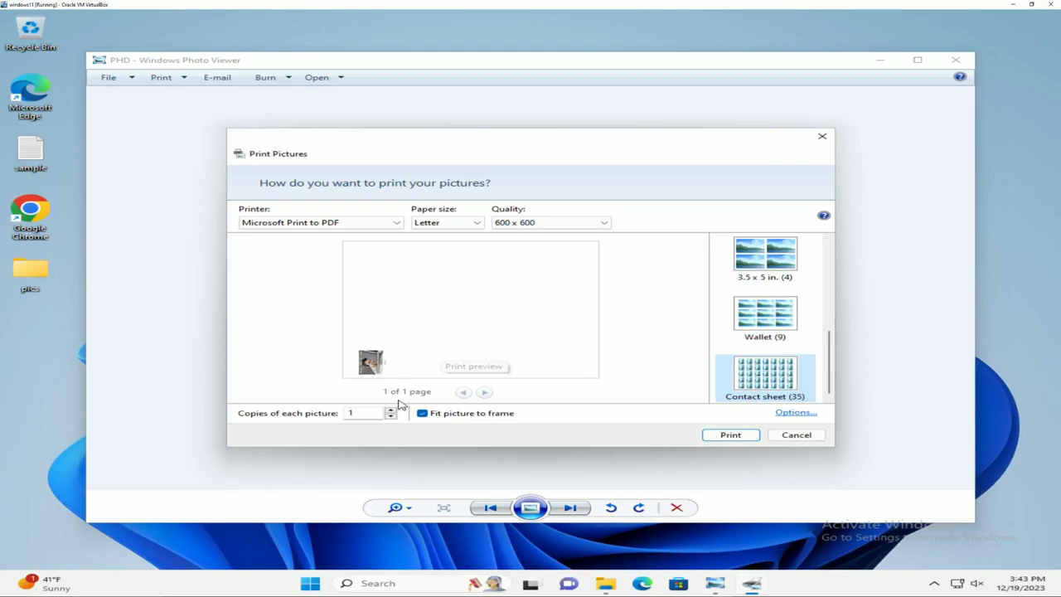
left_click(390, 410)
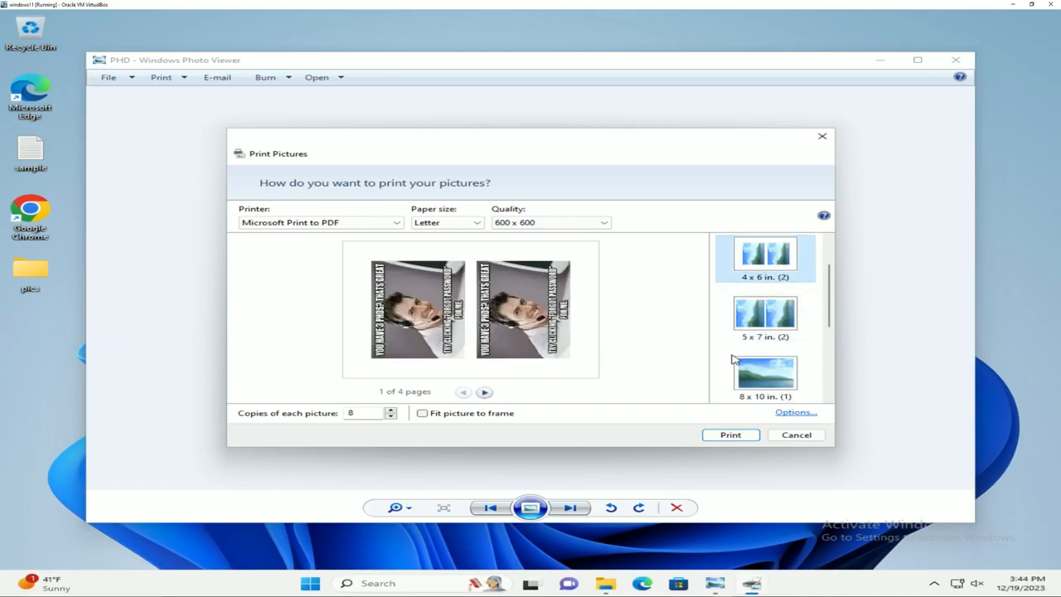
left_click(796, 435)
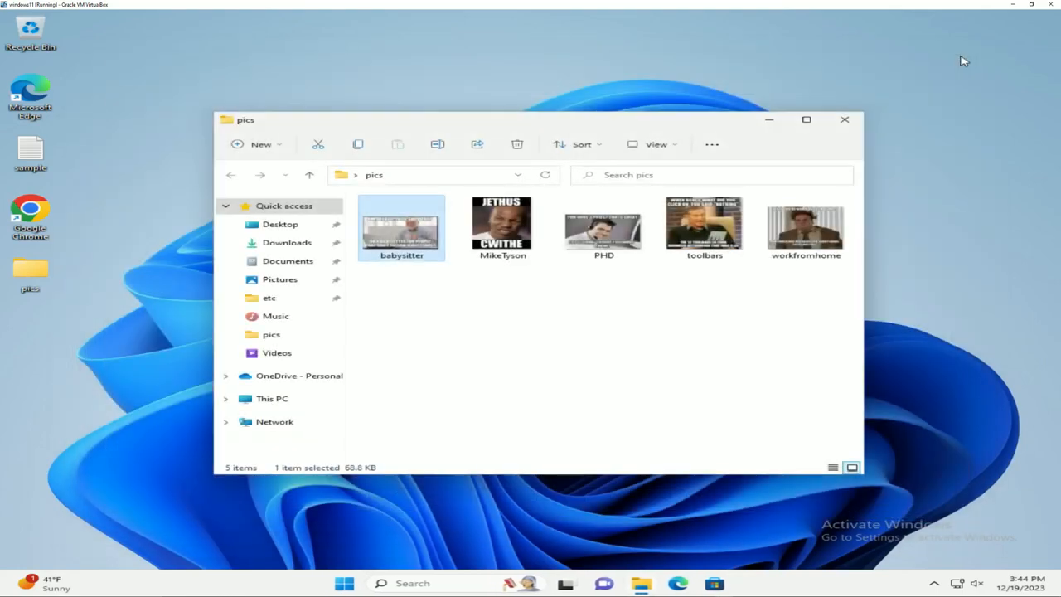
left_click(844, 119)
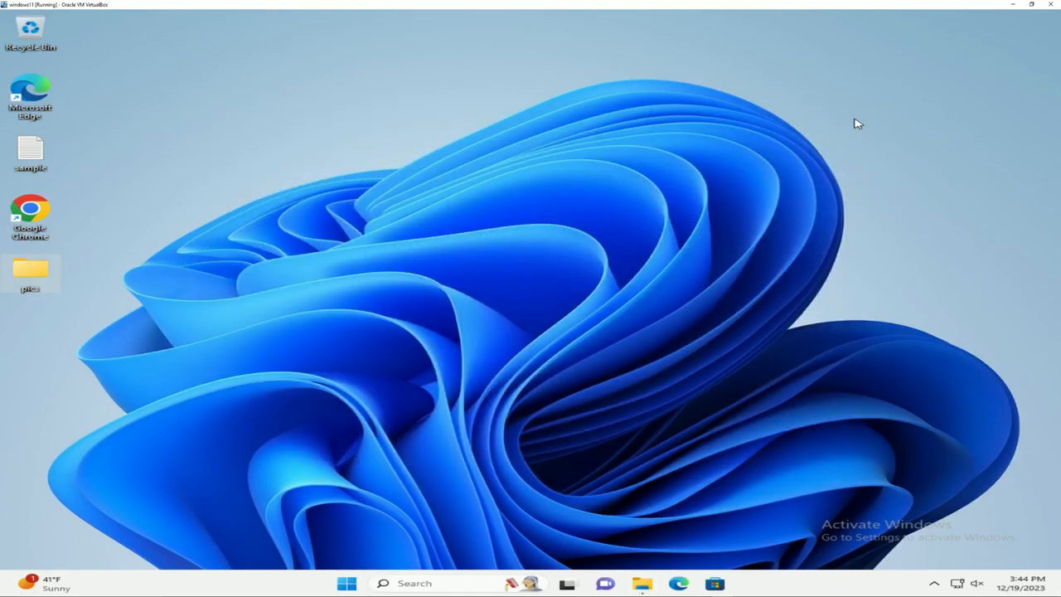